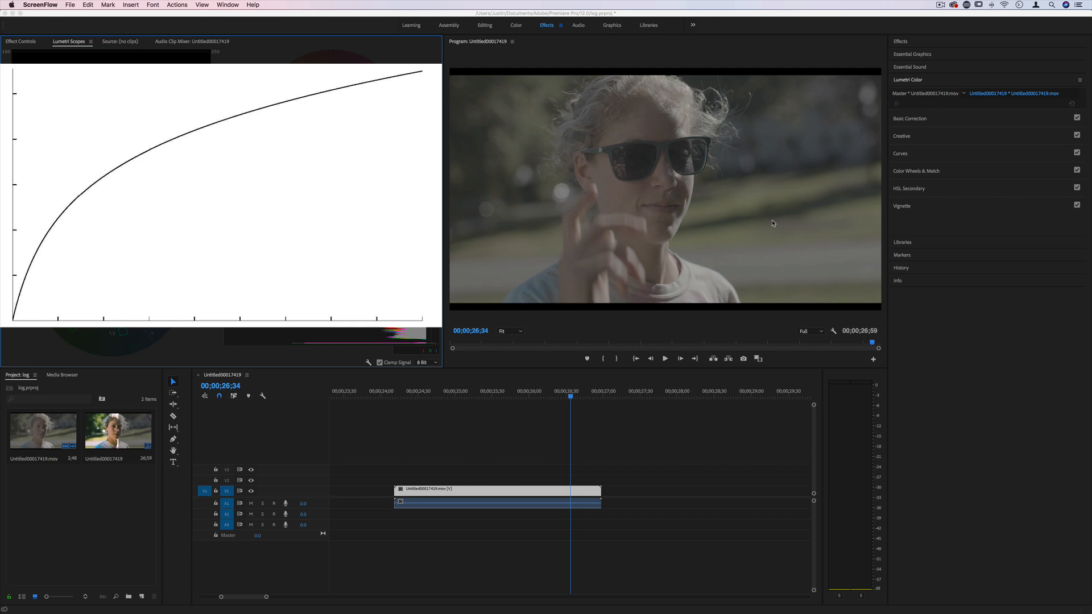
mouse_move(778, 230)
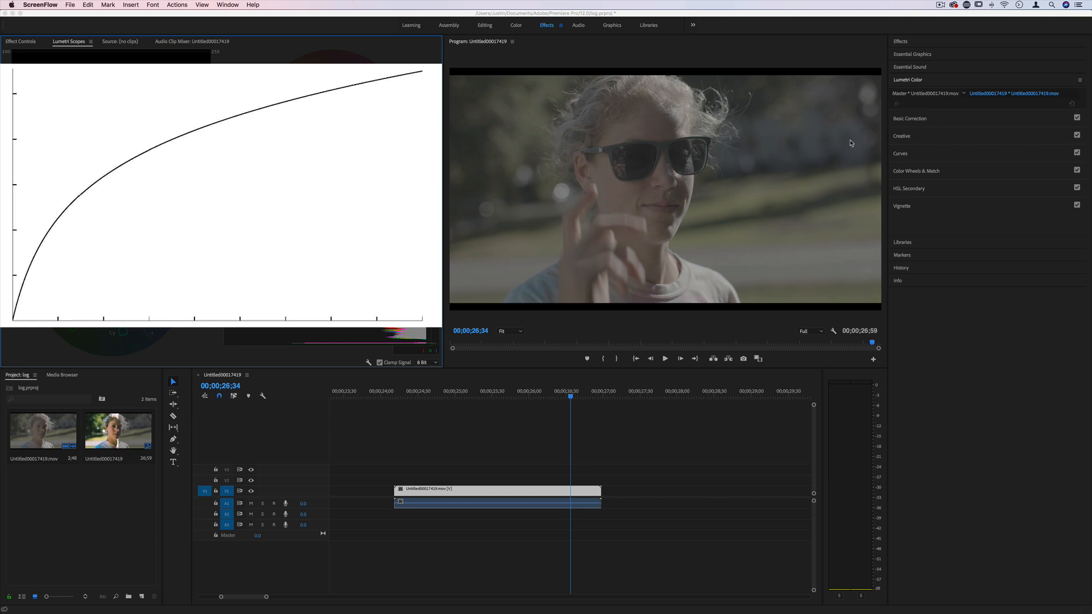
mouse_move(662, 256)
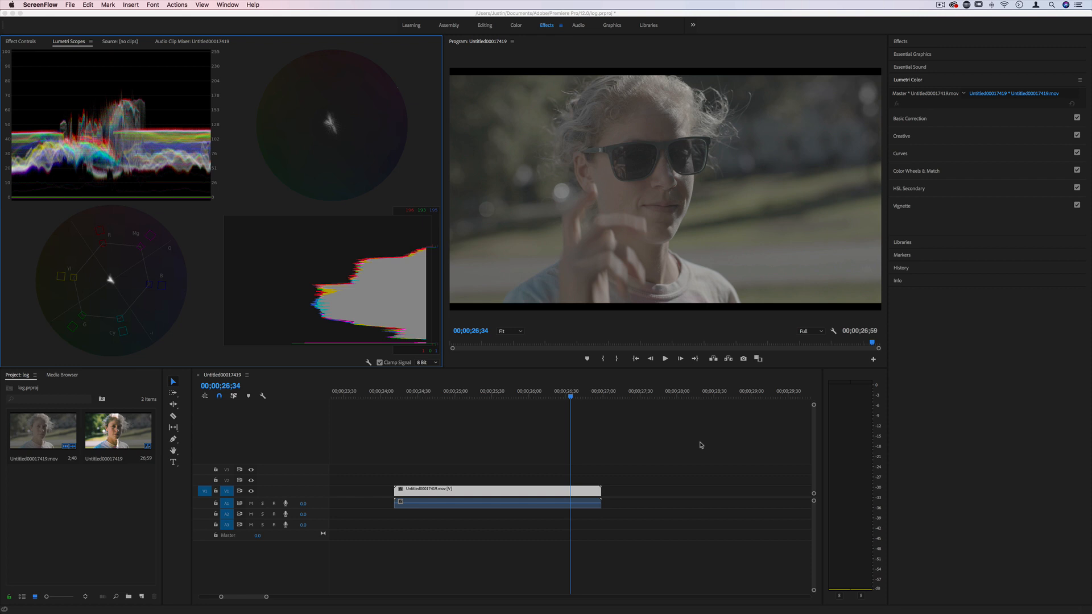
mouse_move(569, 277)
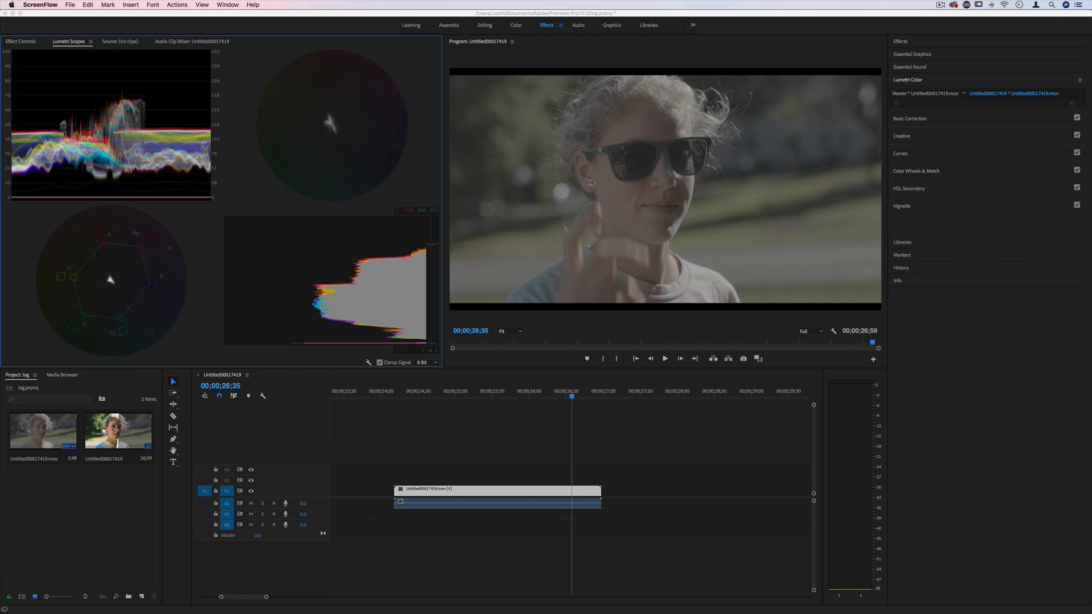
mouse_move(923, 120)
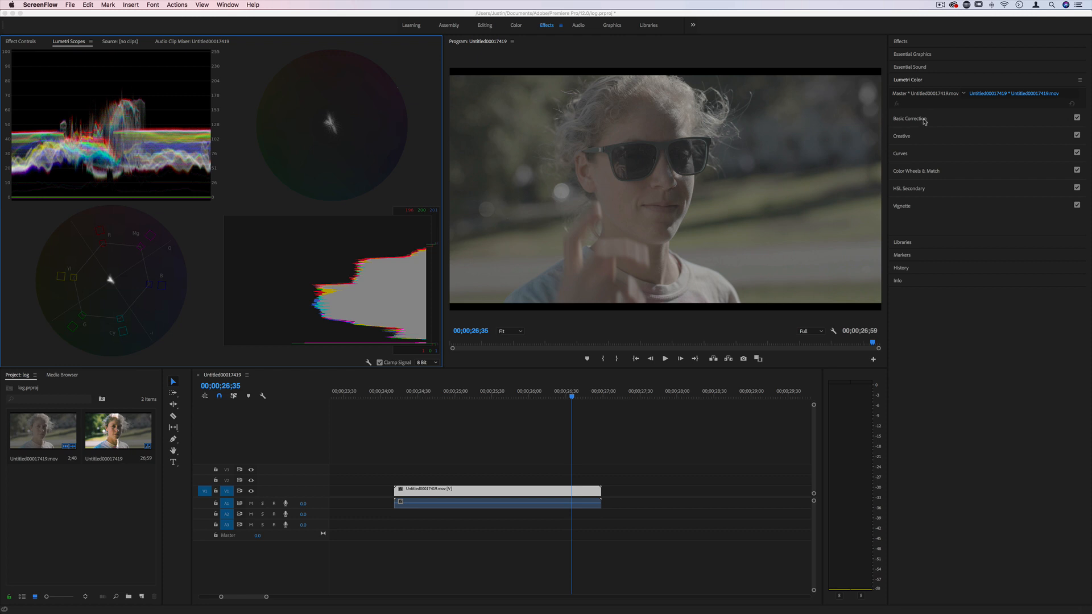
mouse_move(925, 144)
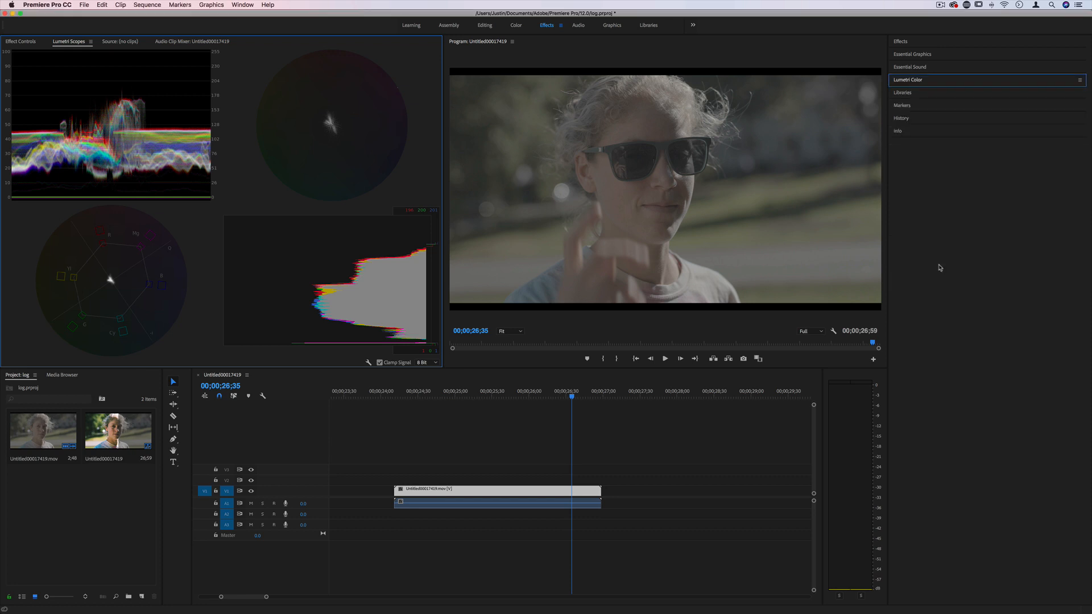
mouse_move(513, 30)
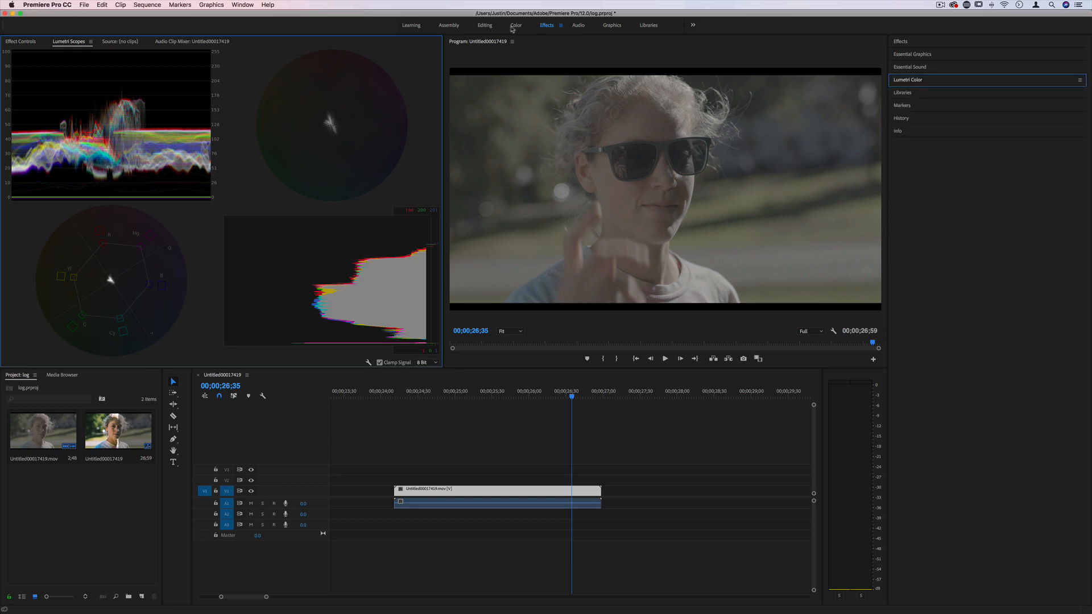
Switch to the Color workspace and expand Lumetri Basic Correction for the log clip
click(515, 25)
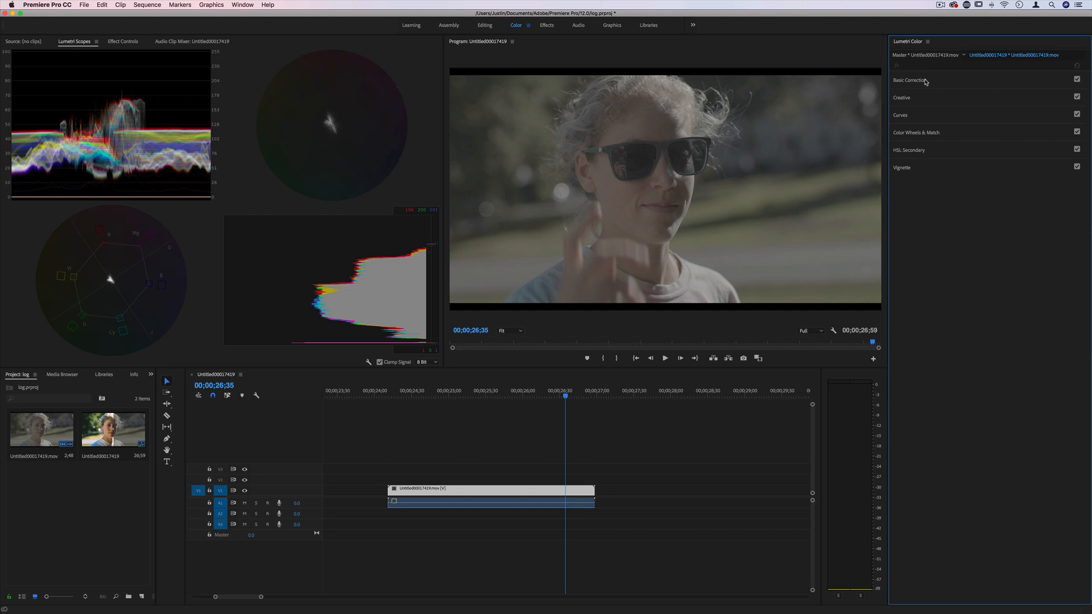
click(910, 79)
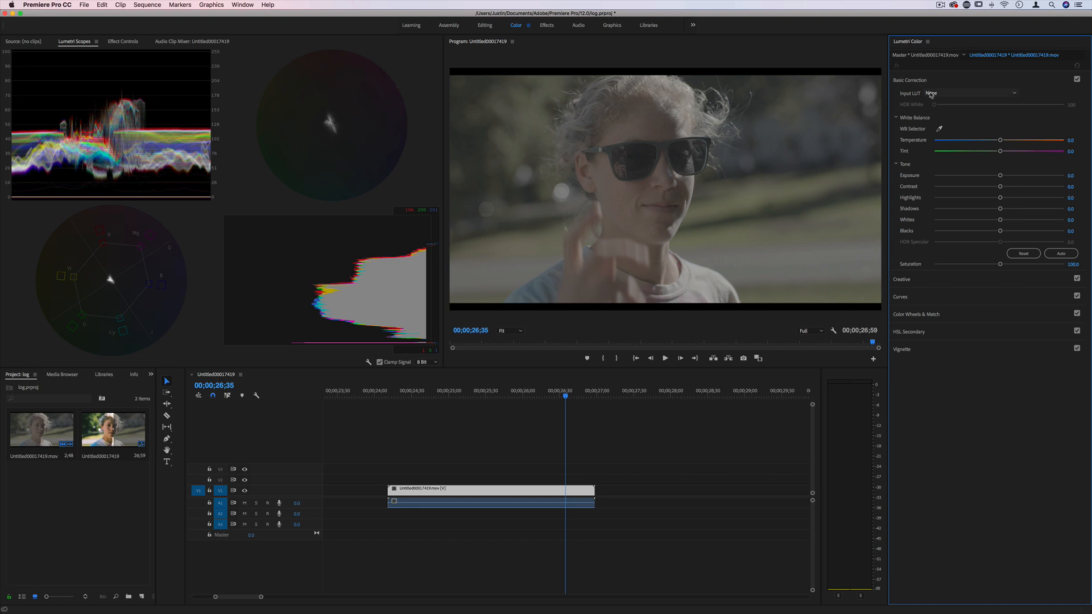
Set the Input LUT to AMIRA_Default_LogC2Rec709 to convert the flat clip
click(961, 92)
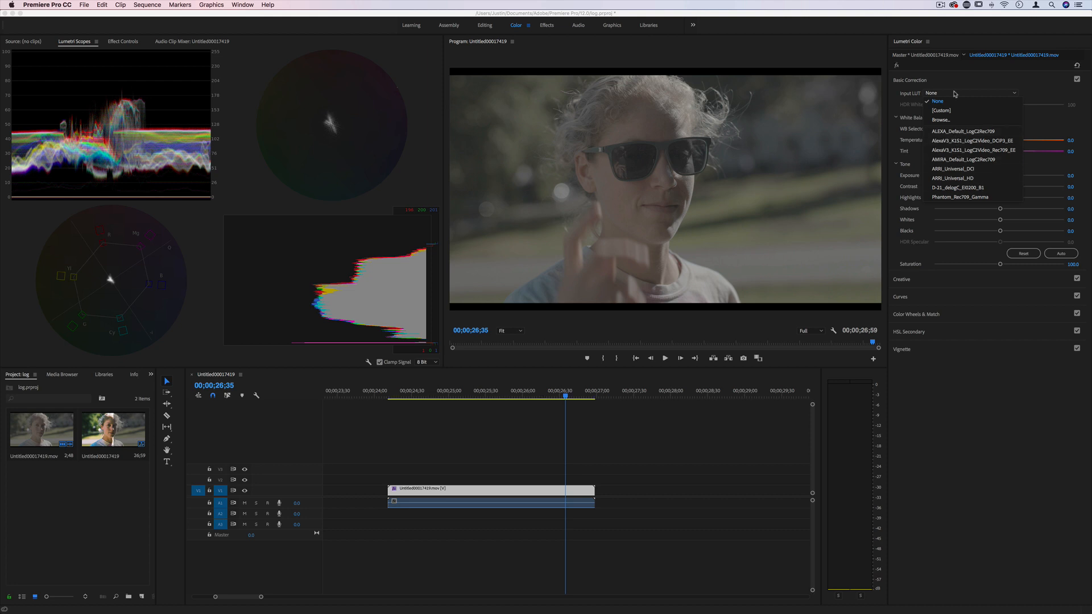
mouse_move(983, 174)
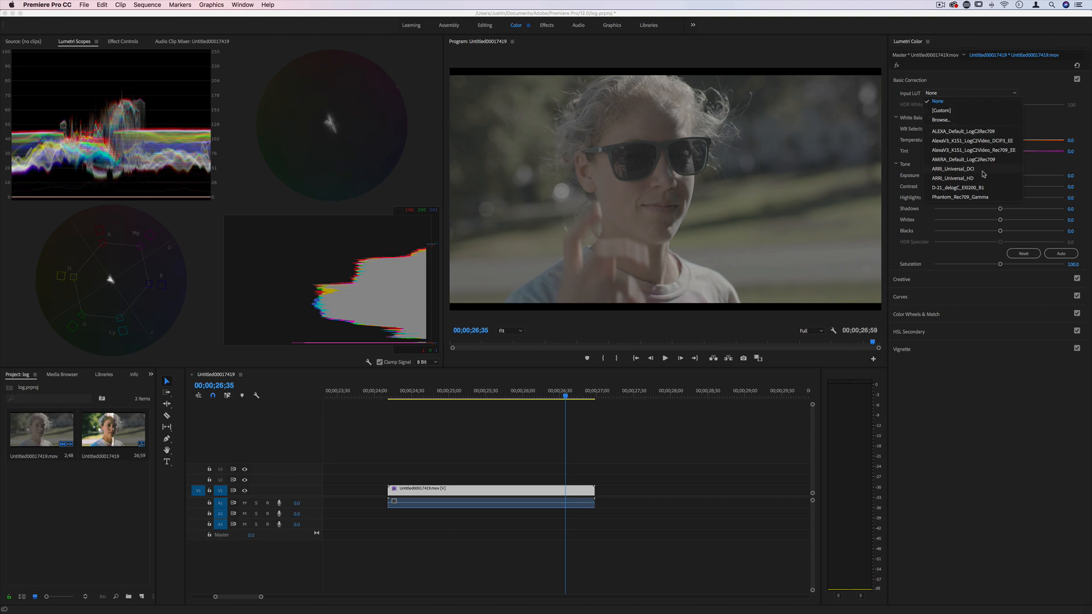
click(969, 159)
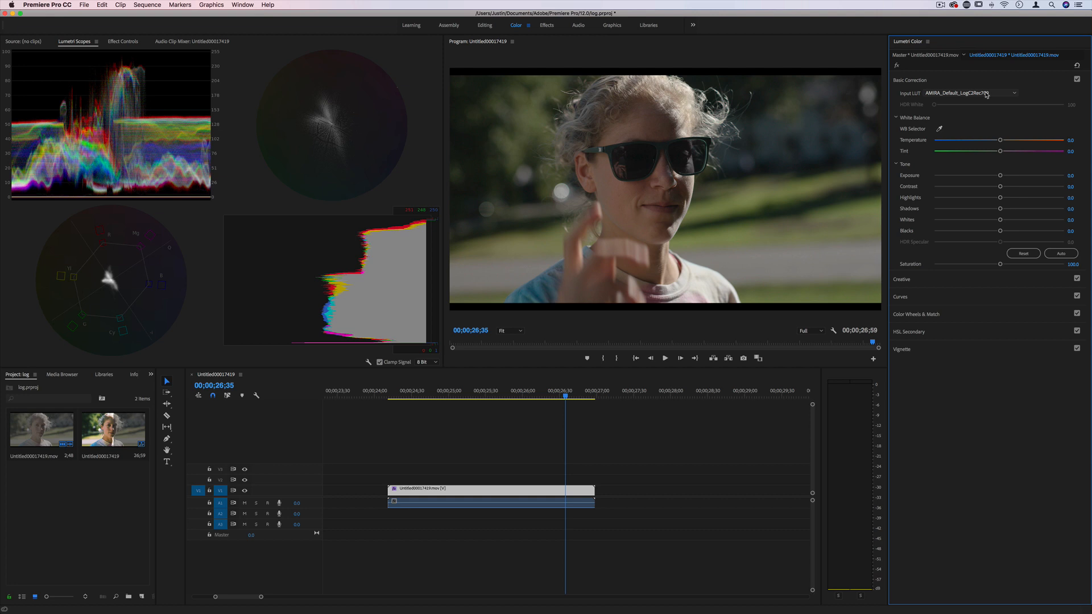
click(961, 92)
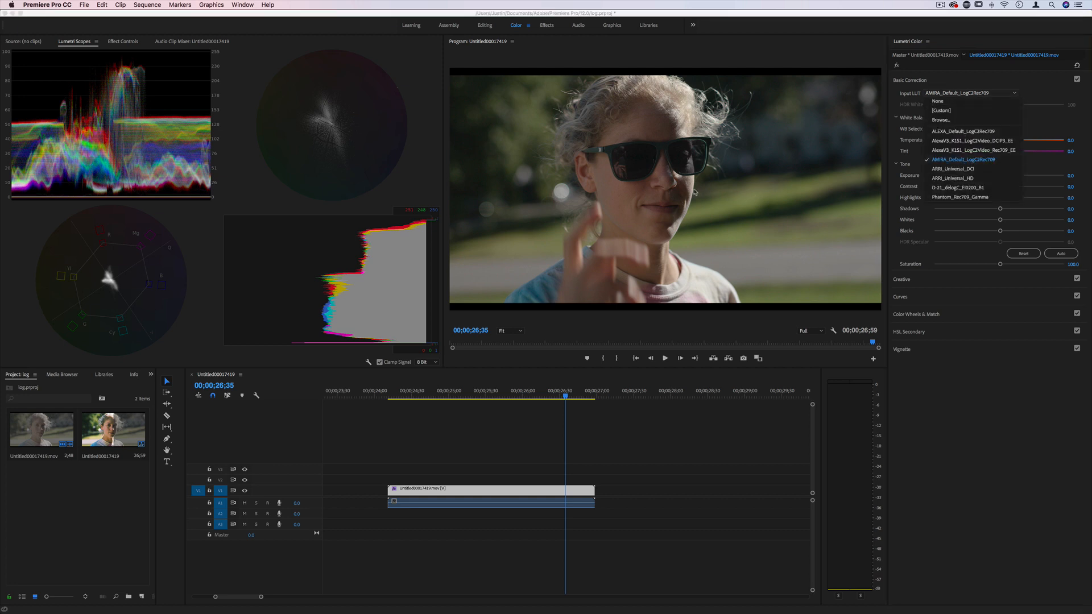
click(963, 159)
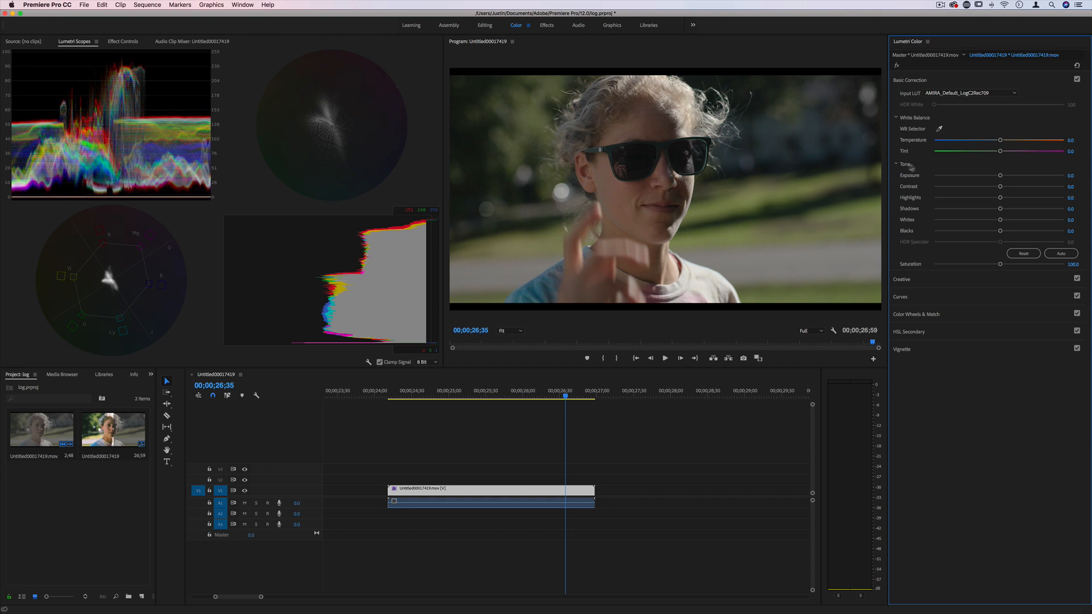
mouse_move(914, 195)
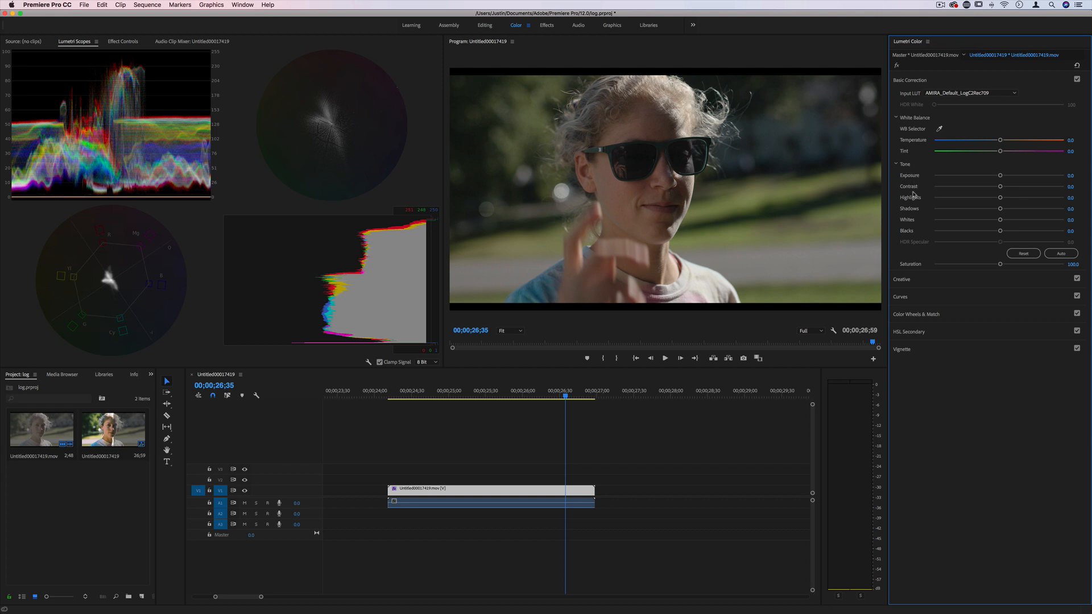
Raise Exposure to 0.8, Contrast to 10, Saturation to about 112.8, then reset the LUT to None
drag(999, 175, 1005, 175)
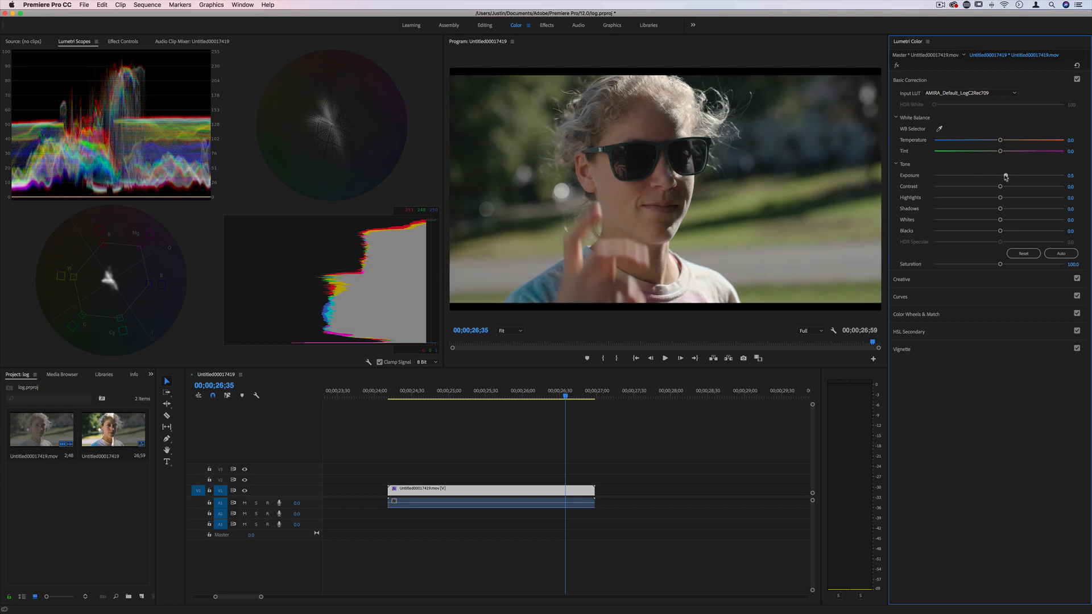
drag(1004, 176, 1010, 176)
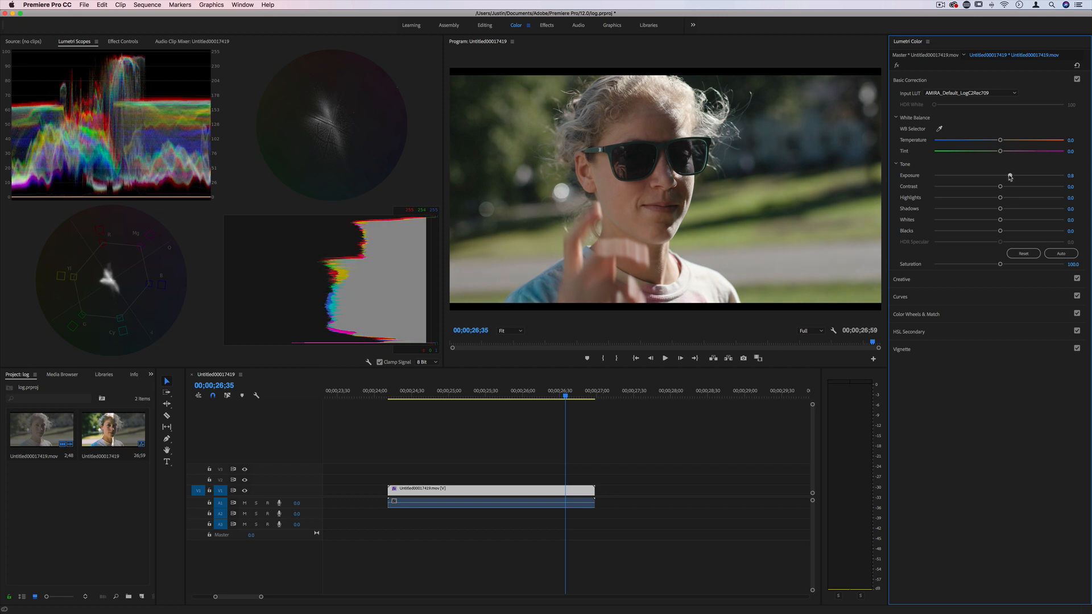
drag(1000, 185, 1010, 185)
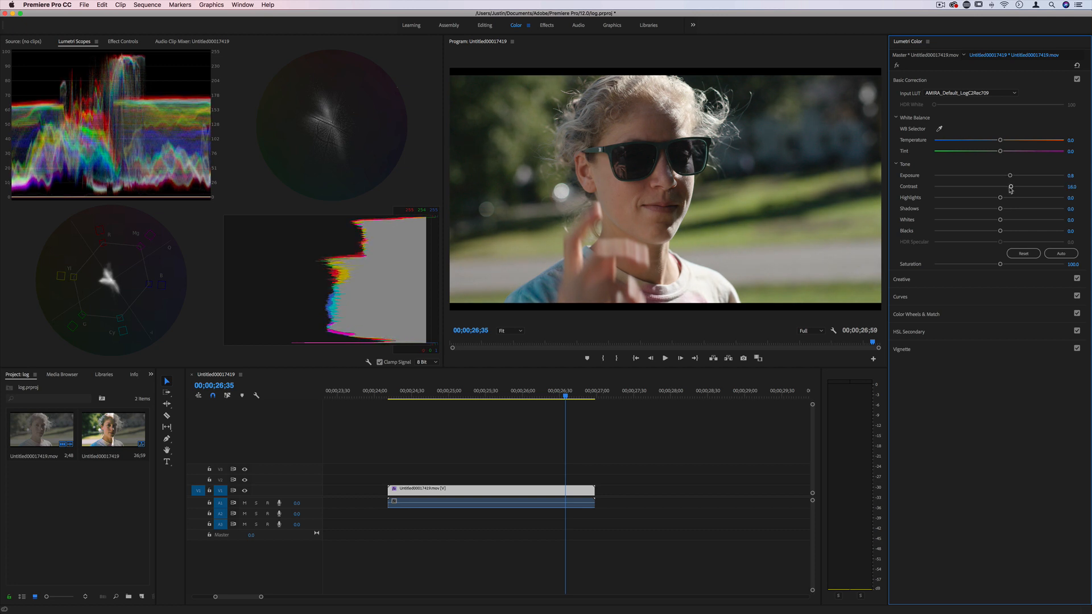
drag(1000, 264, 1008, 264)
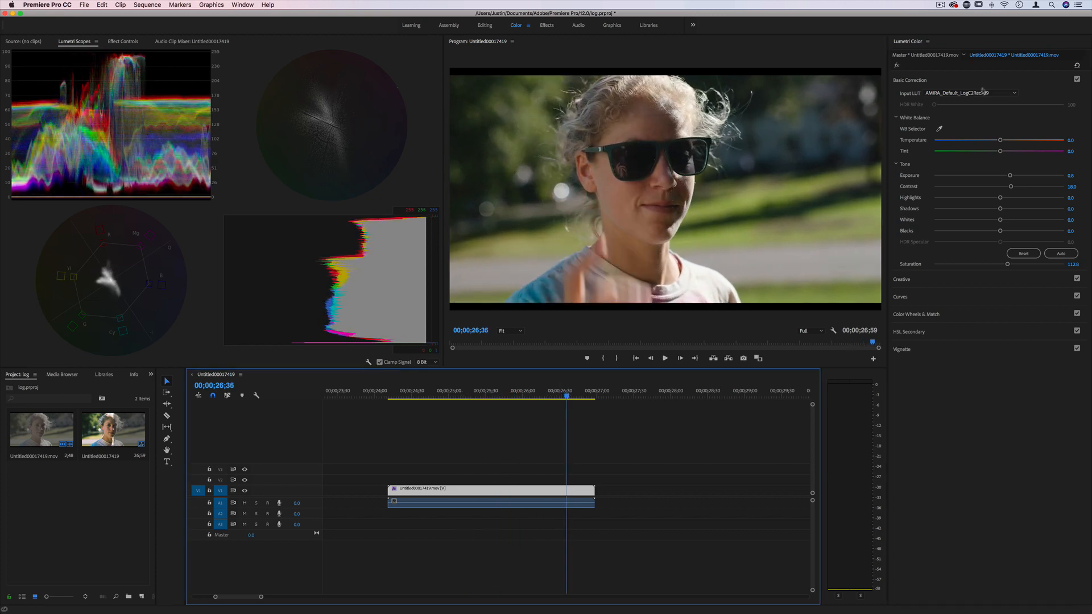
click(970, 92)
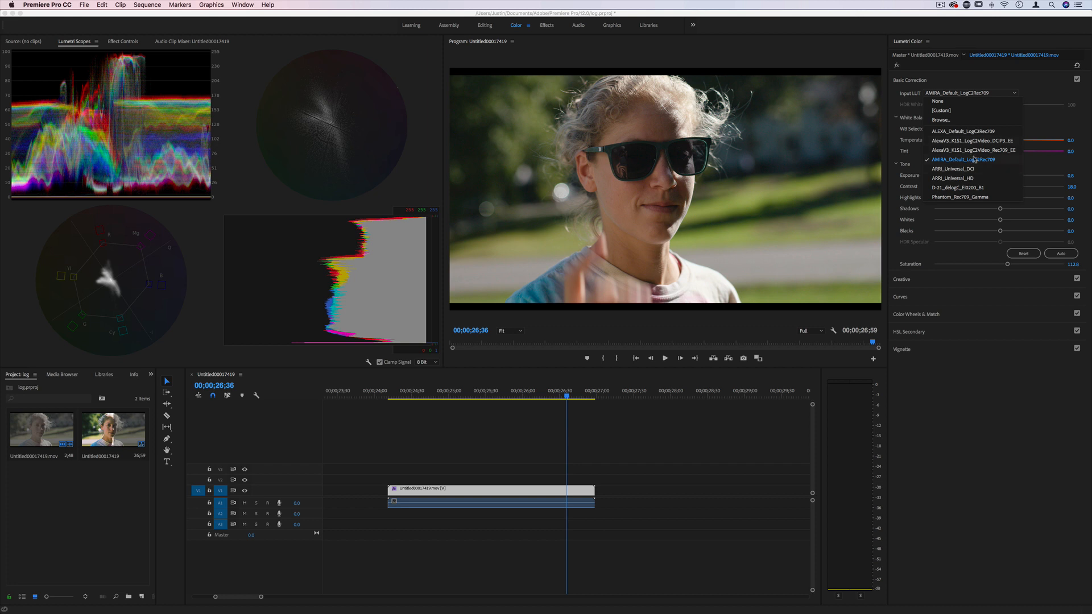
click(938, 101)
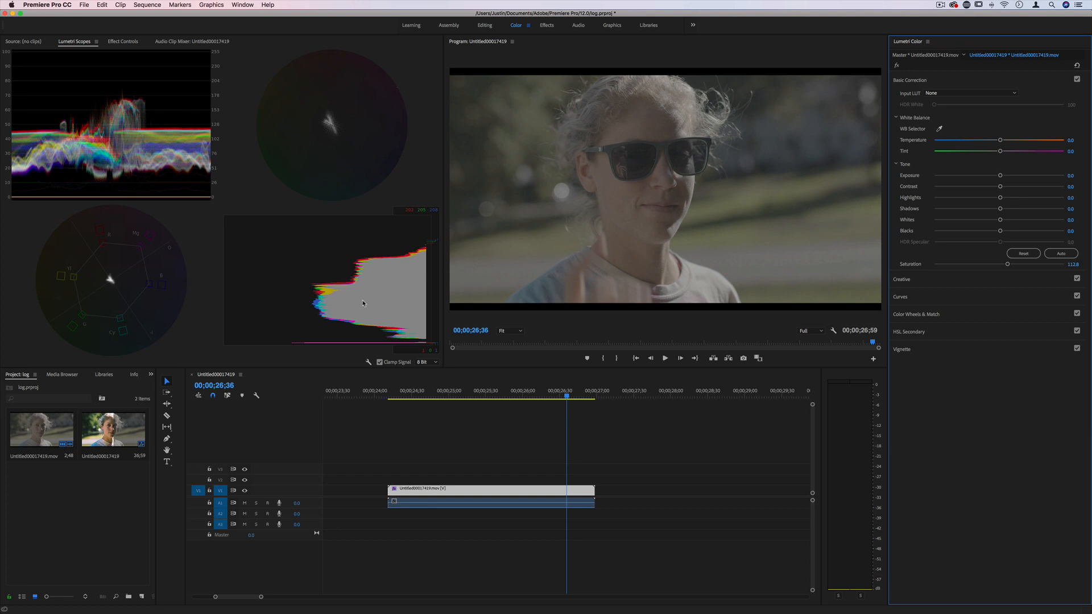
mouse_move(581, 234)
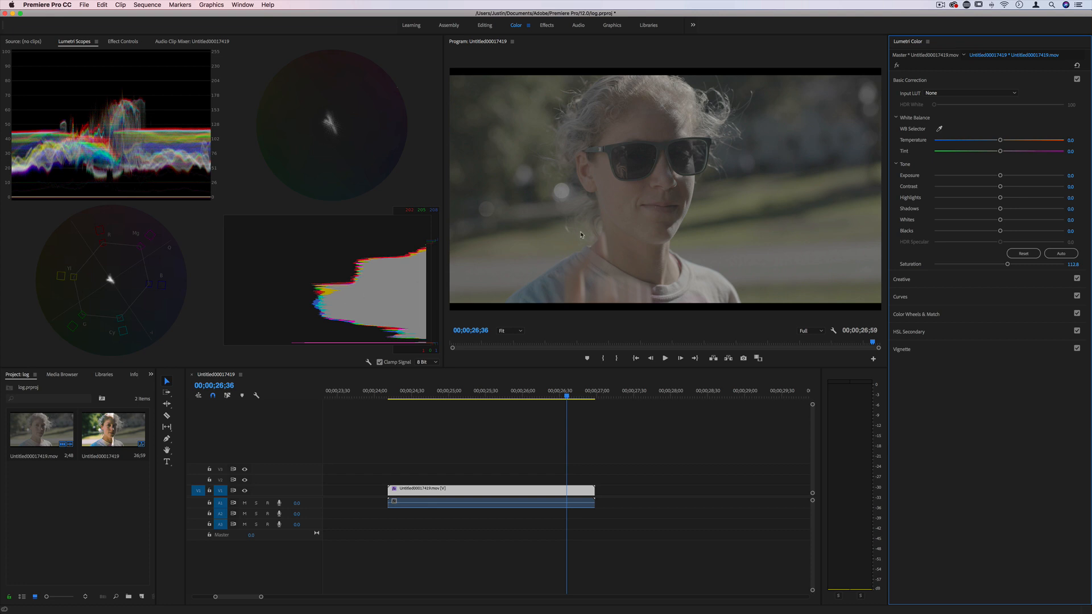
mouse_move(183, 160)
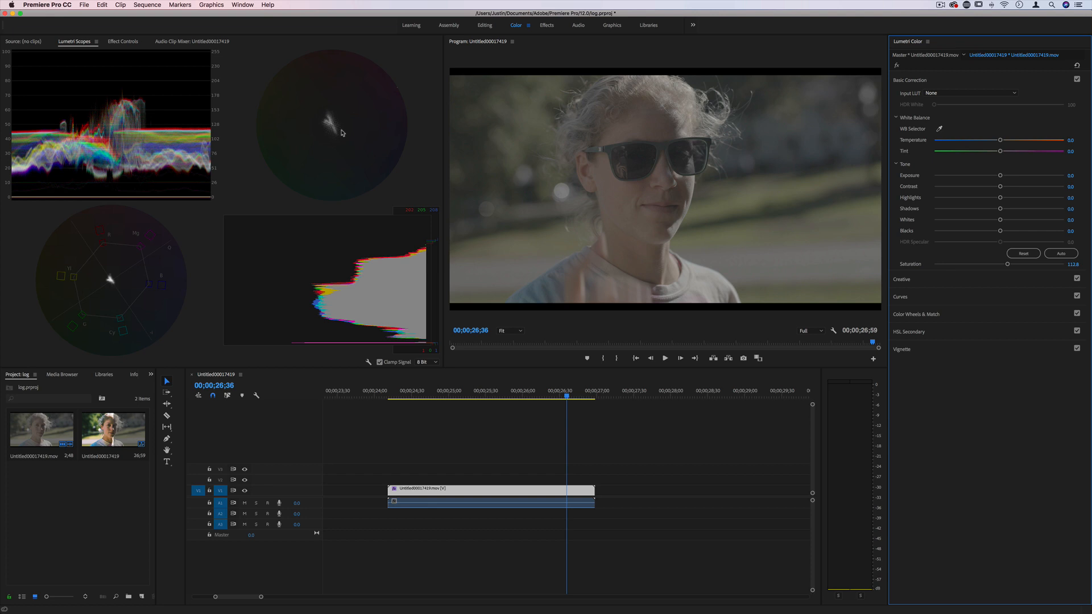
mouse_move(274, 153)
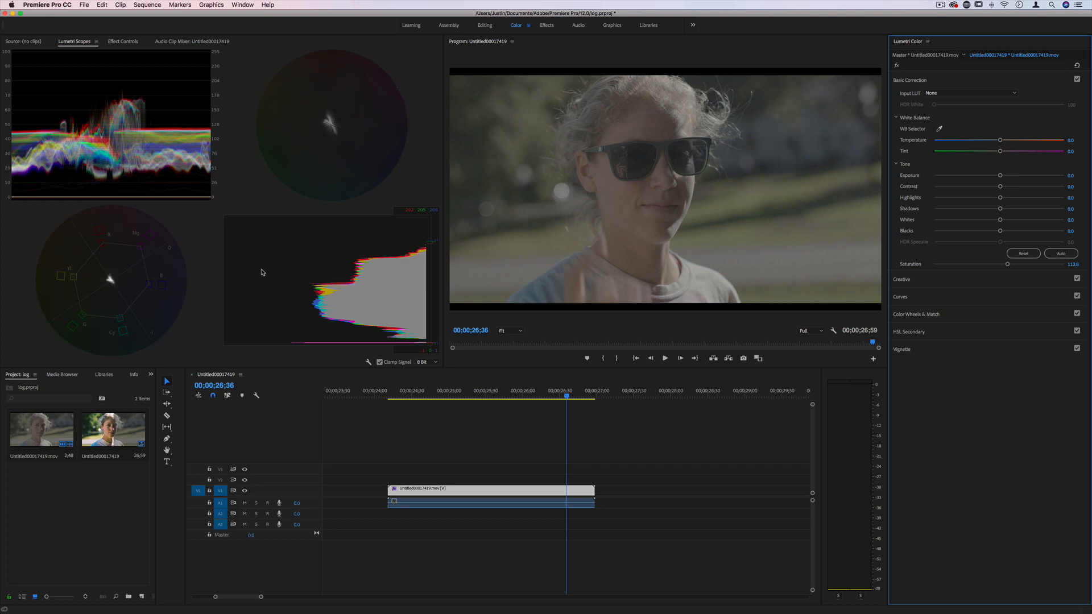
mouse_move(105, 271)
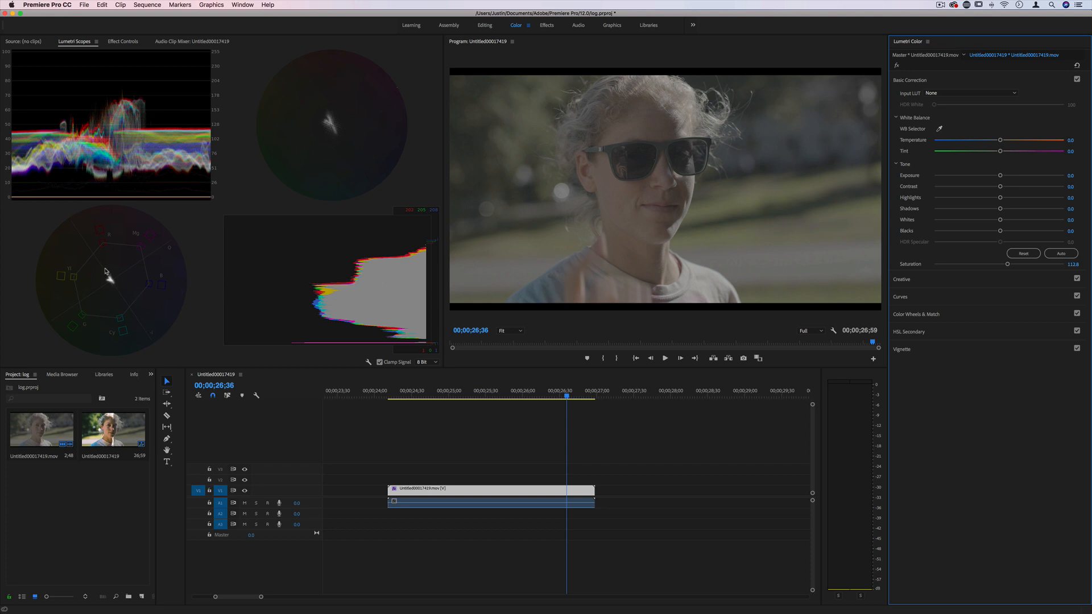
mouse_move(113, 264)
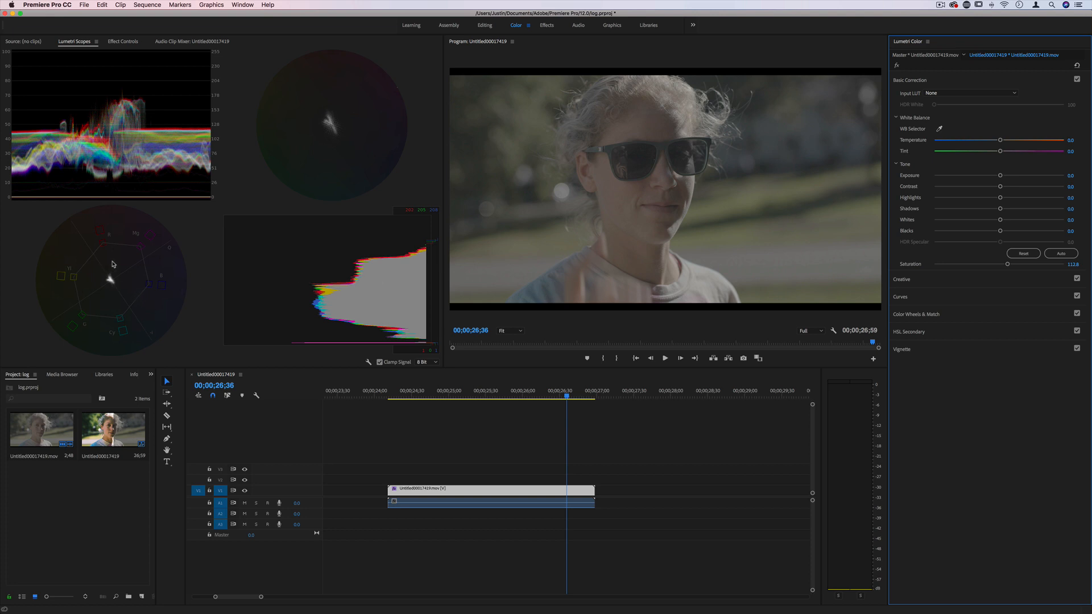
mouse_move(929, 203)
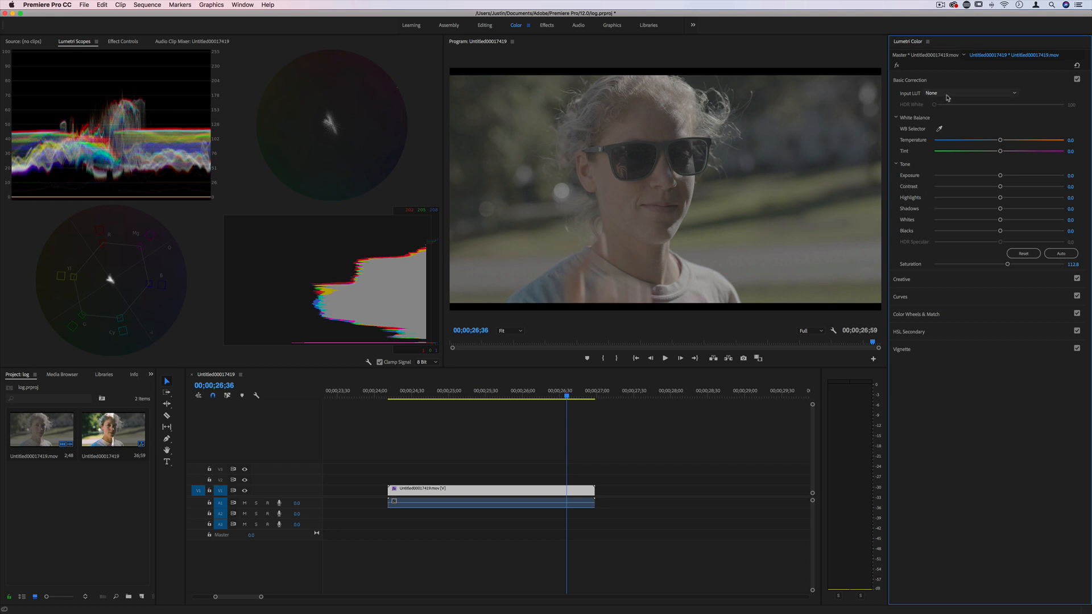
mouse_move(1004, 177)
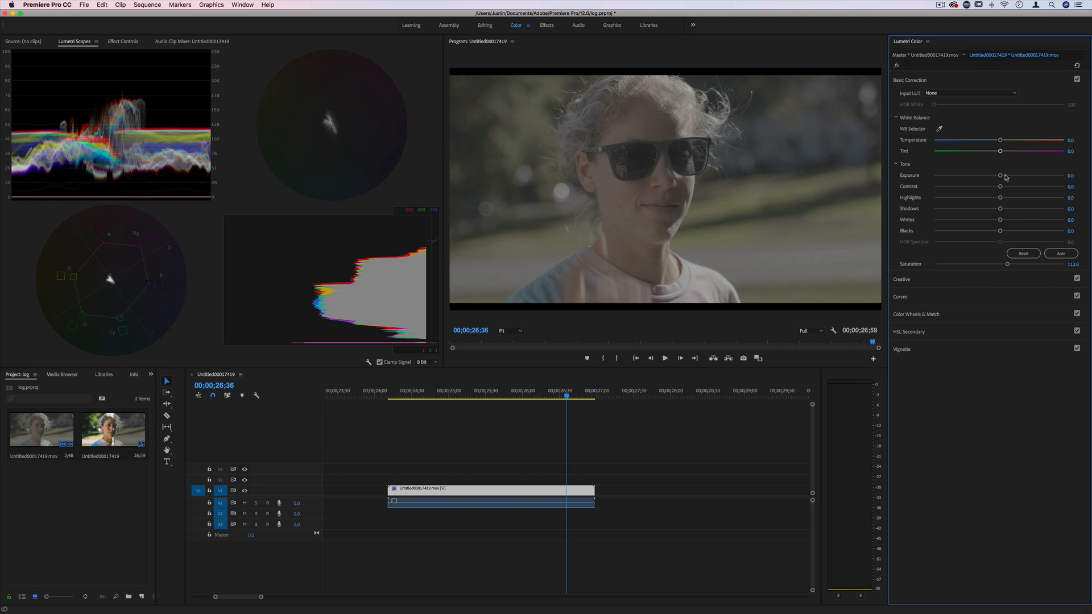
Nudge Exposure up to about 1.1 and raise the clip's contrast
drag(999, 175, 1009, 176)
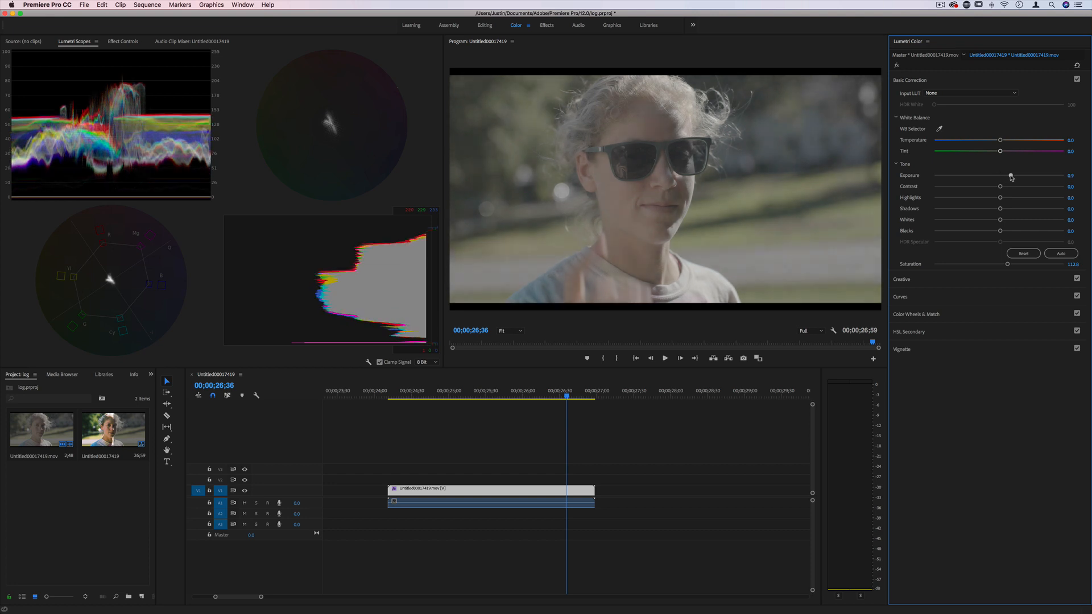
drag(1000, 175, 1013, 175)
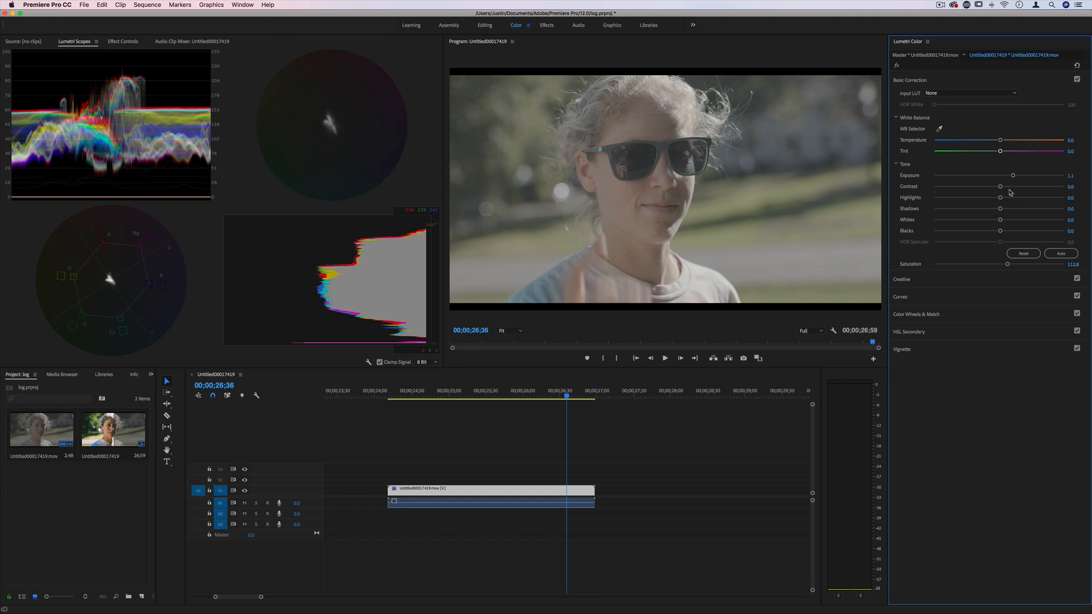
drag(1000, 187, 1034, 186)
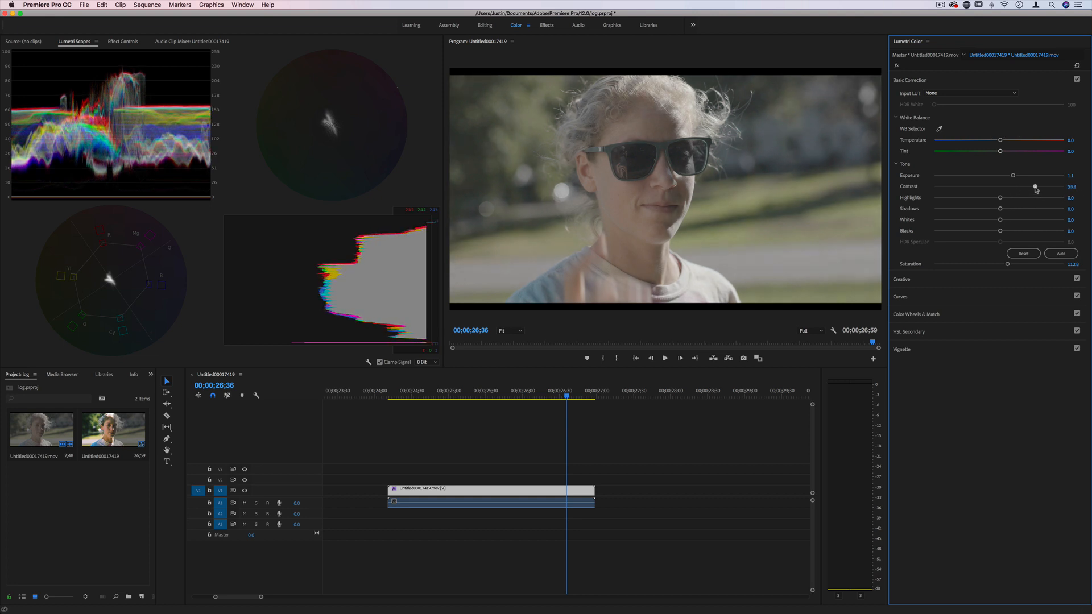
drag(1033, 187, 1023, 187)
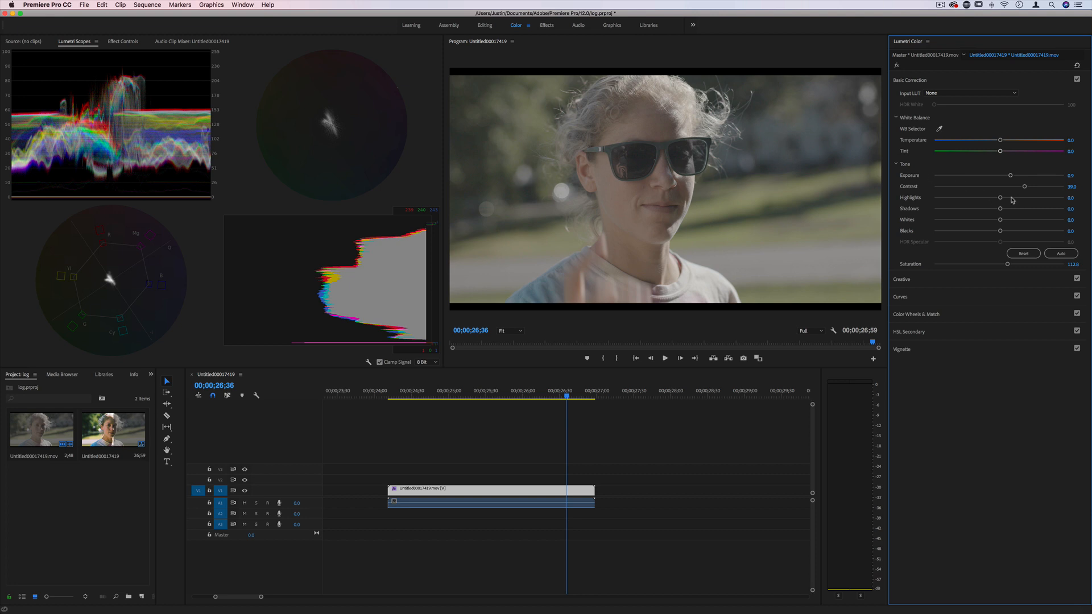
Lower Highlights to -14.8, Shadows to -40.3, Blacks to -14.1 and lift Whites to 18.7
drag(998, 198, 989, 198)
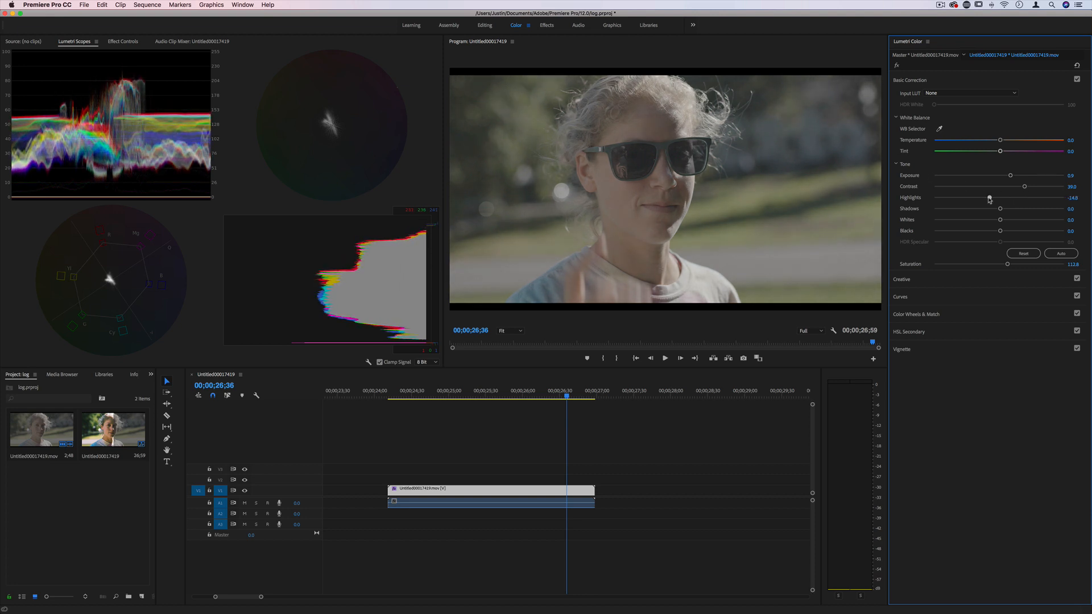
drag(999, 209, 968, 209)
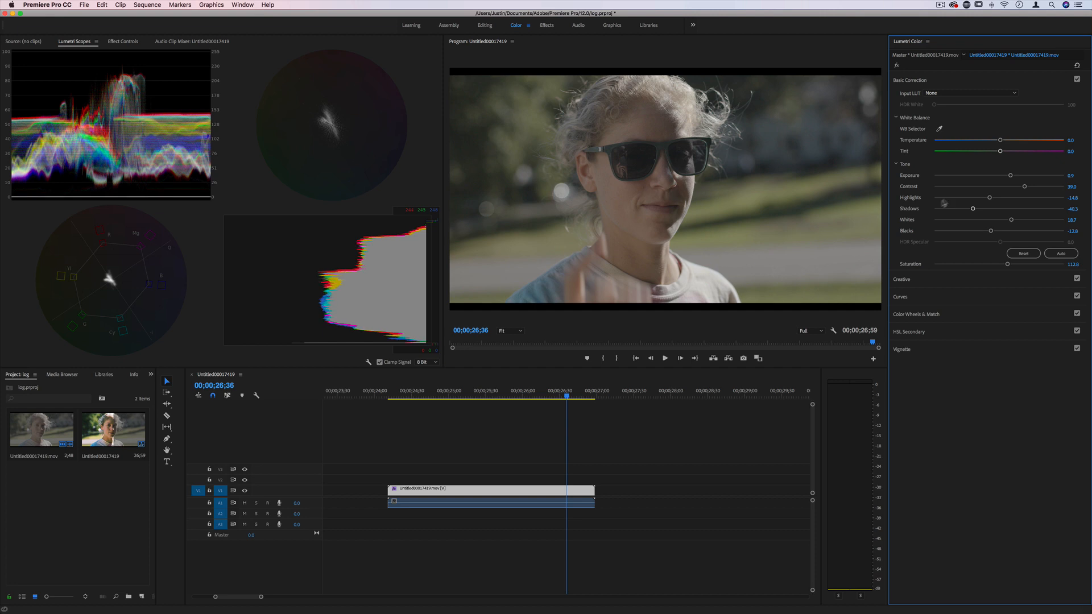
drag(991, 231, 988, 231)
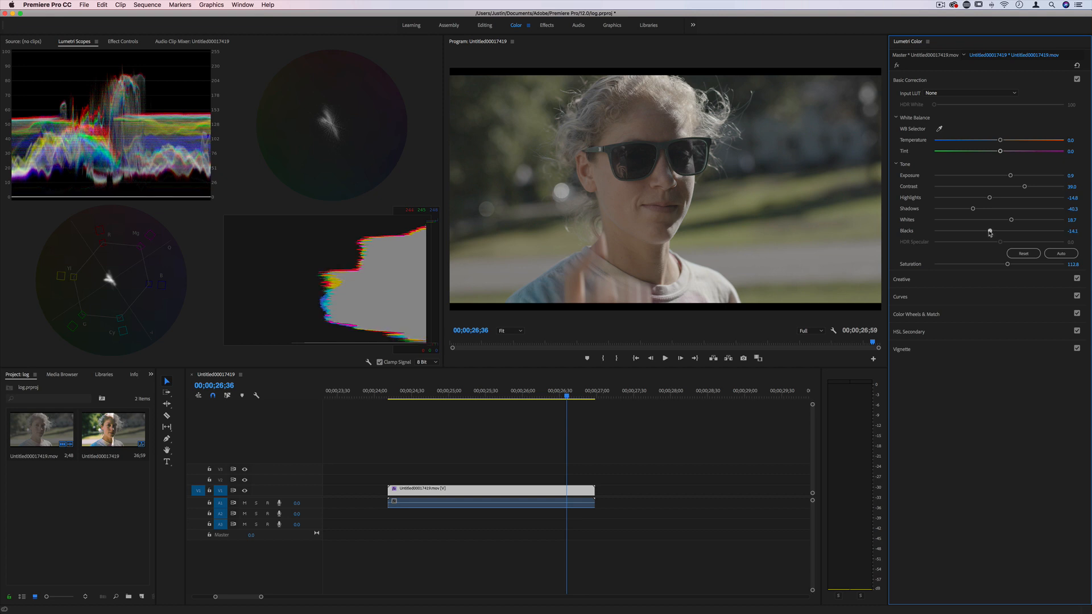
drag(990, 231, 988, 231)
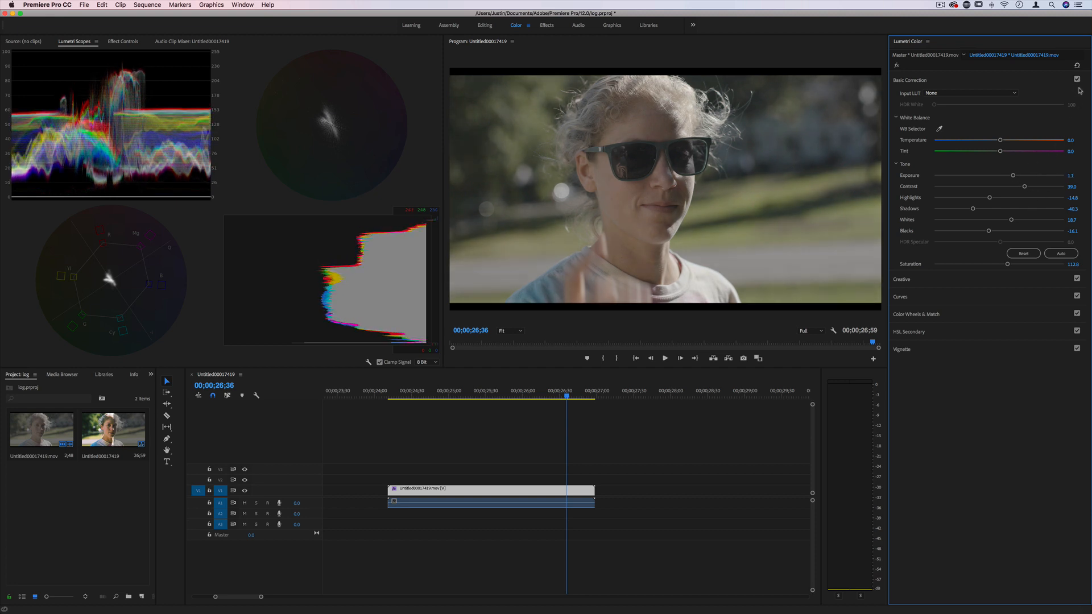
Collapse Basic Correction, expand Creative and scroll through the Look list
click(1077, 79)
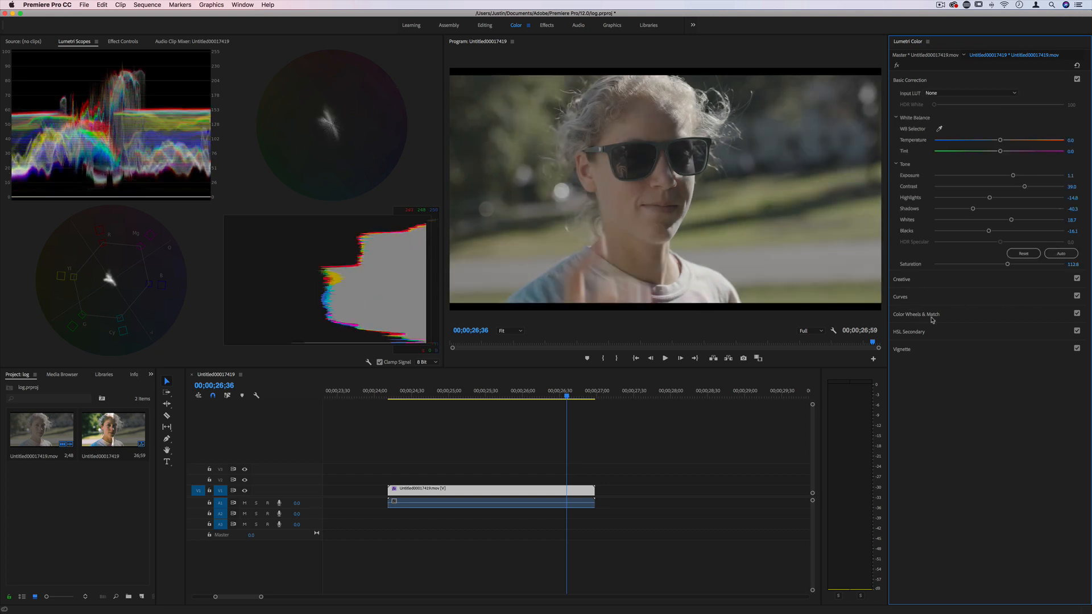
click(901, 97)
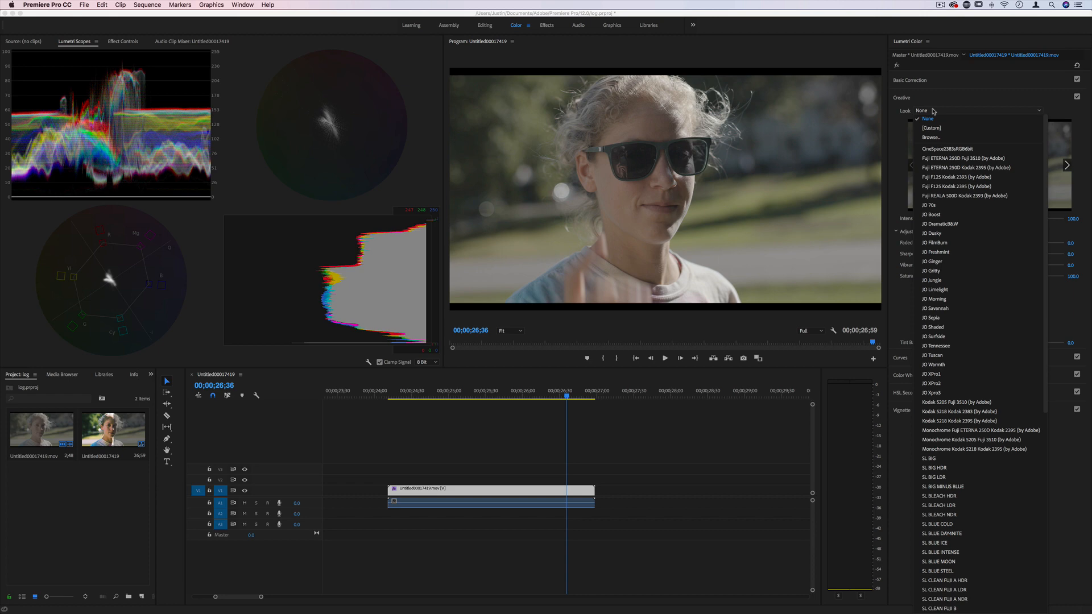
scroll(down, 3)
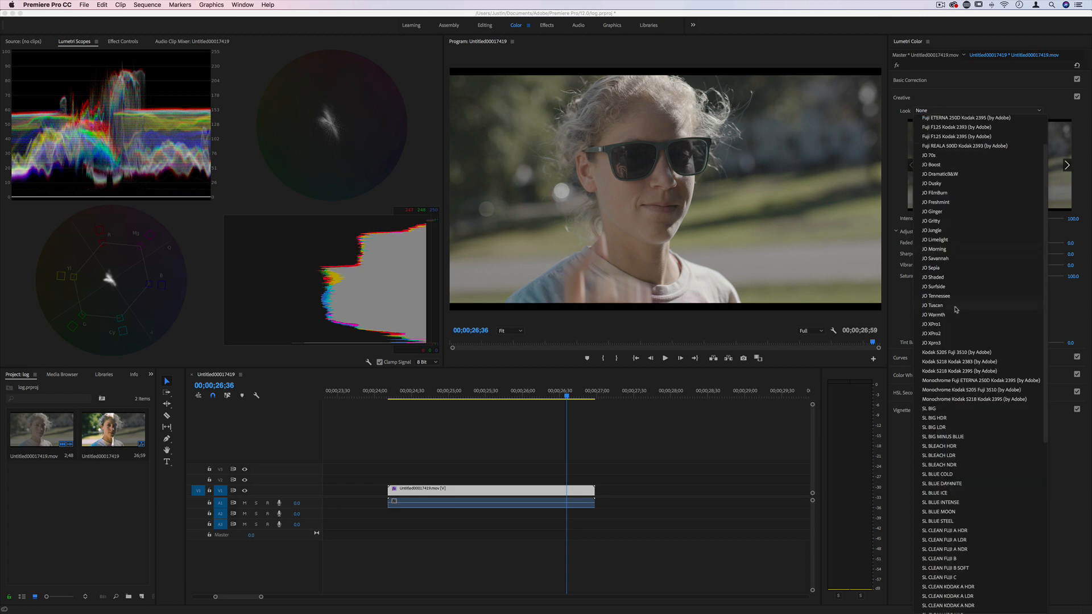
scroll(down, 3)
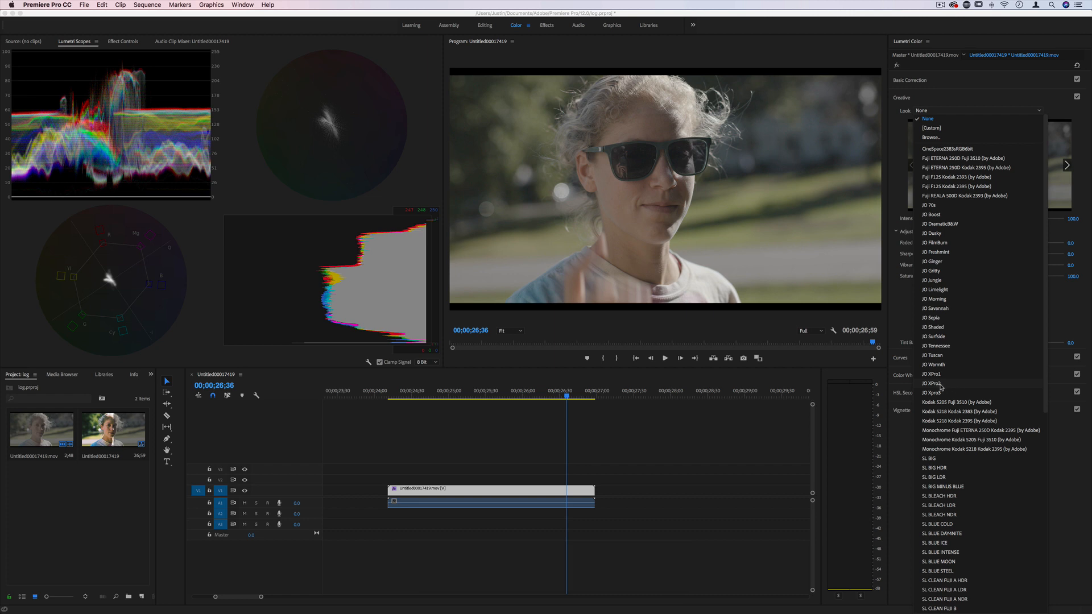
Try JO XPro2, then settle on the JO XPro1 creative look
click(932, 374)
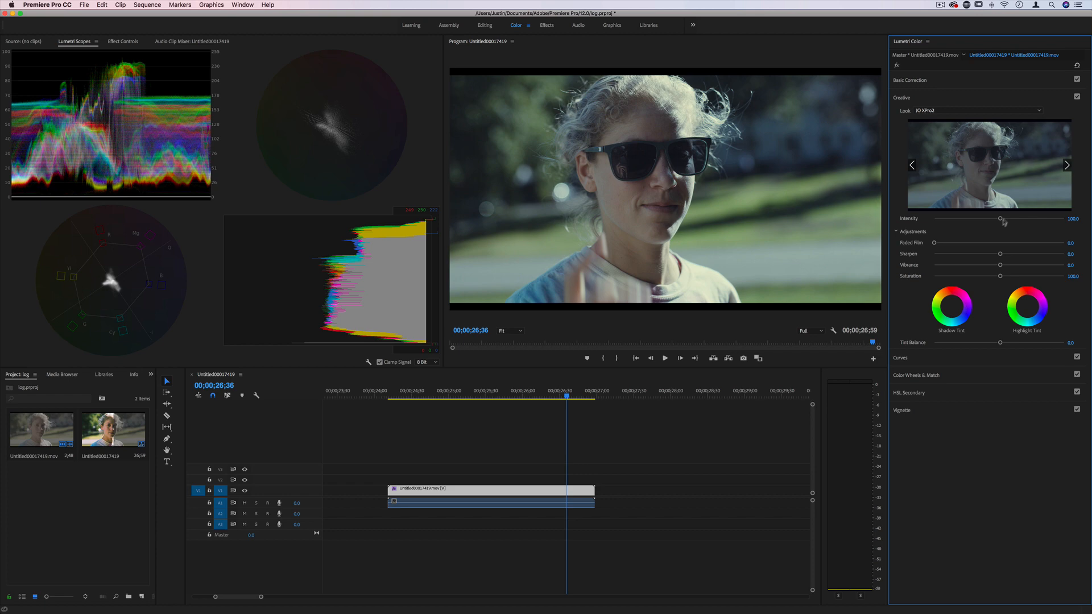
click(969, 110)
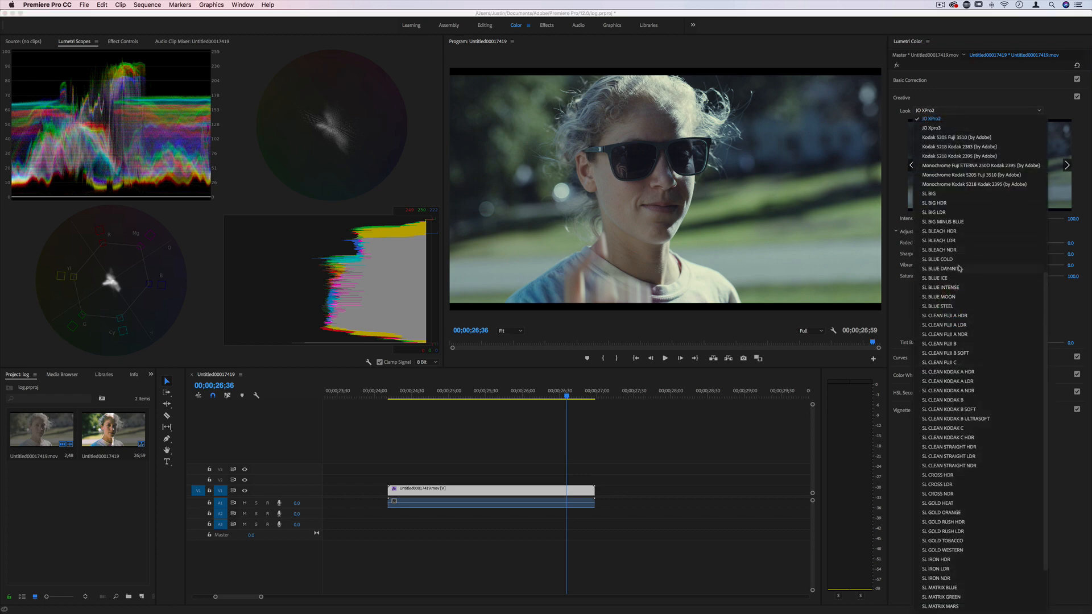
click(933, 118)
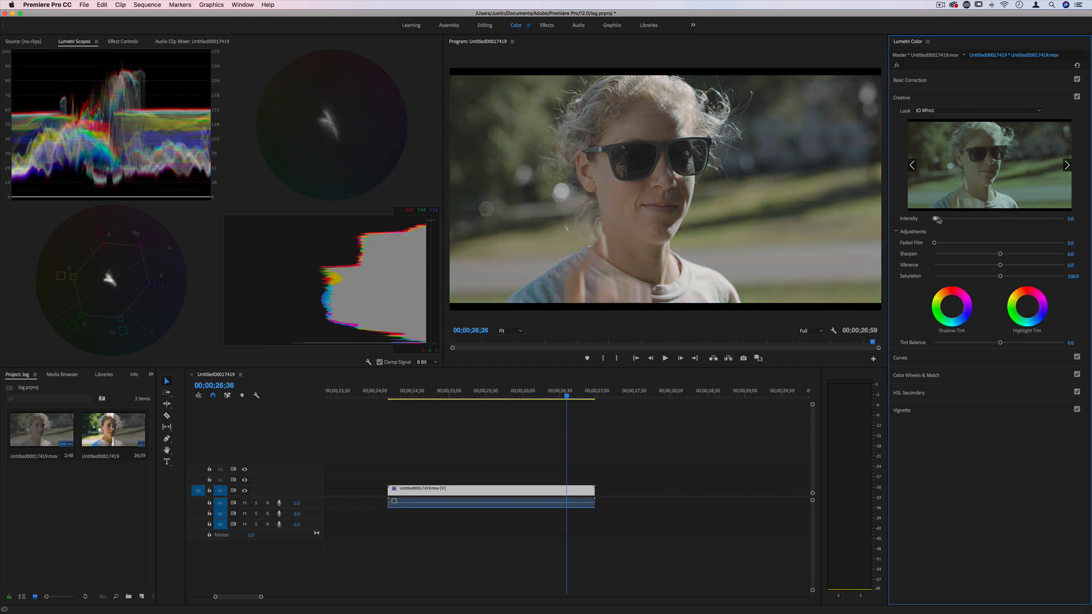
Set the look Intensity to about 50.5 with some faded film and sharpening
drag(936, 219, 967, 219)
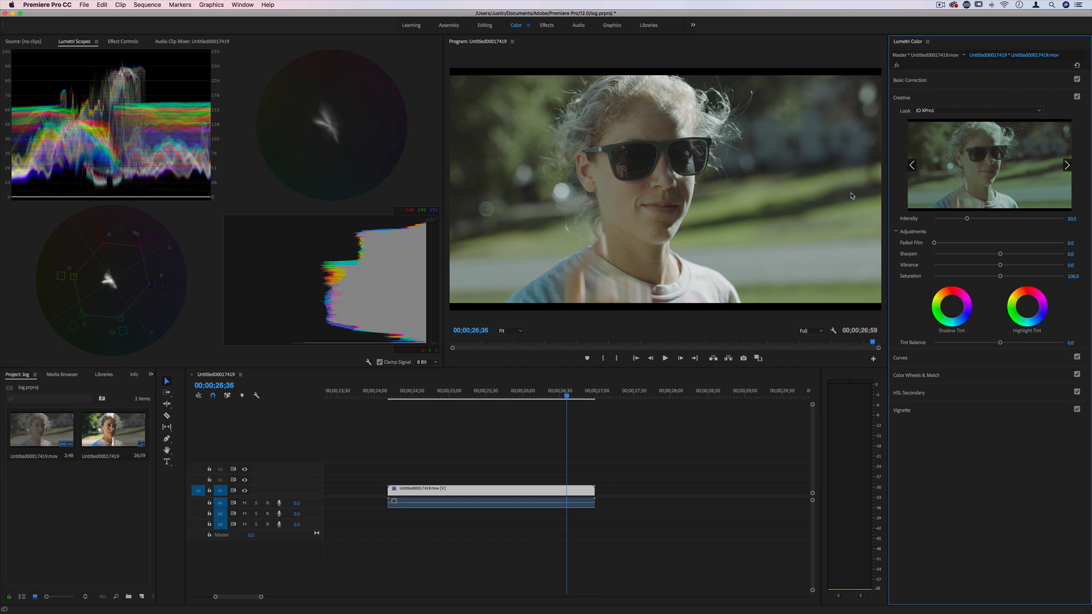
drag(967, 218, 1033, 218)
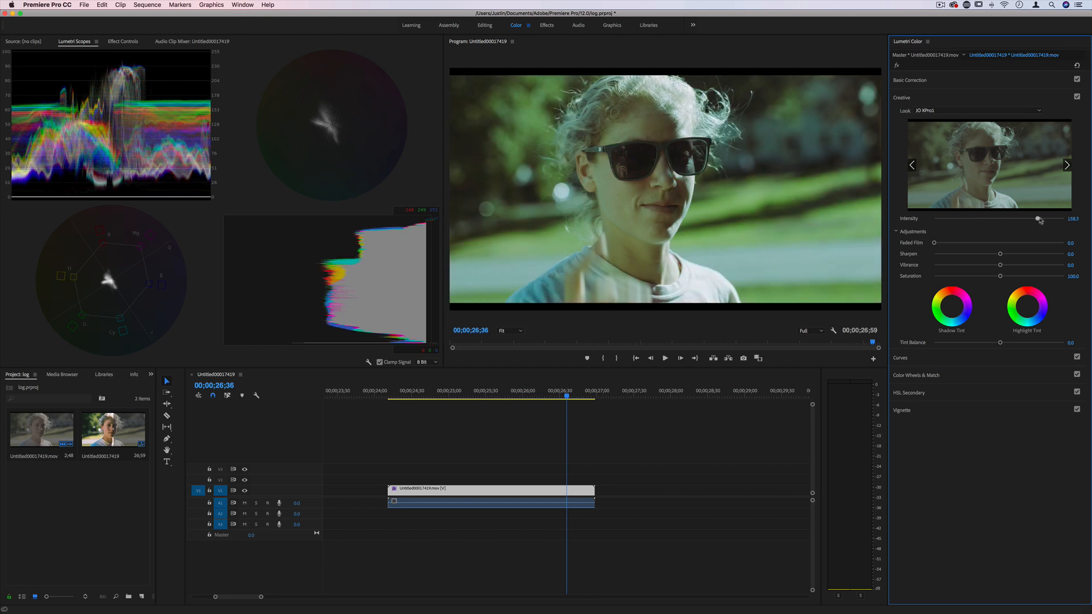
drag(1037, 220, 979, 219)
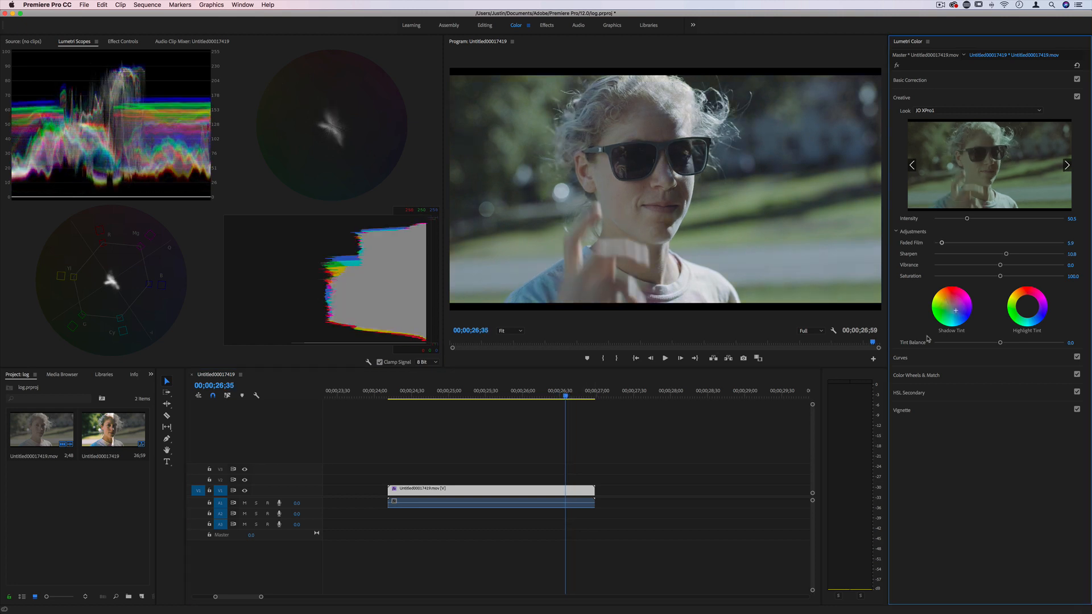
mouse_move(922, 268)
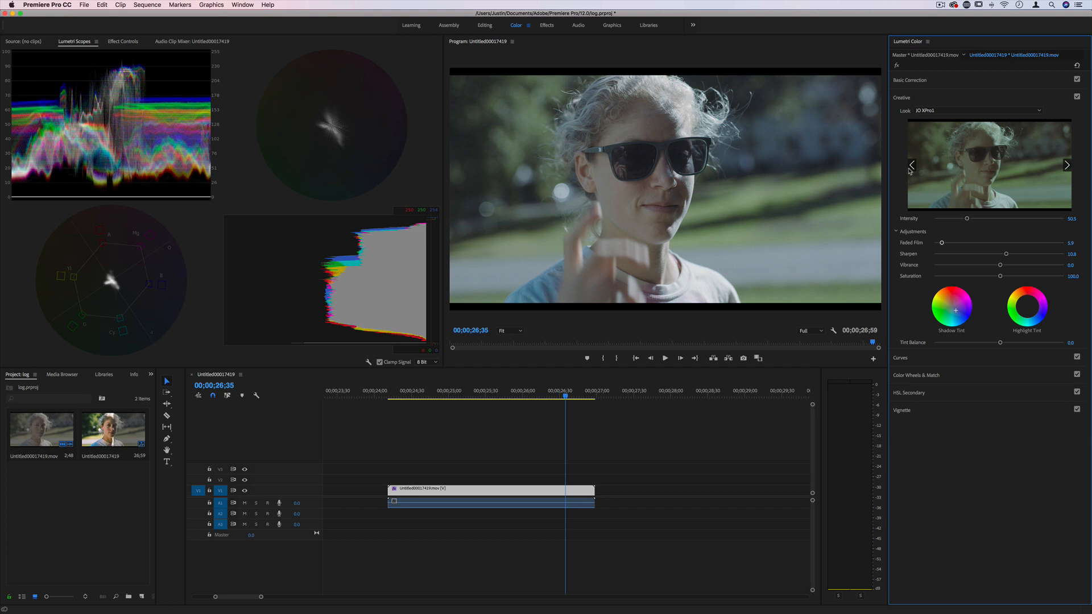
mouse_move(1030, 304)
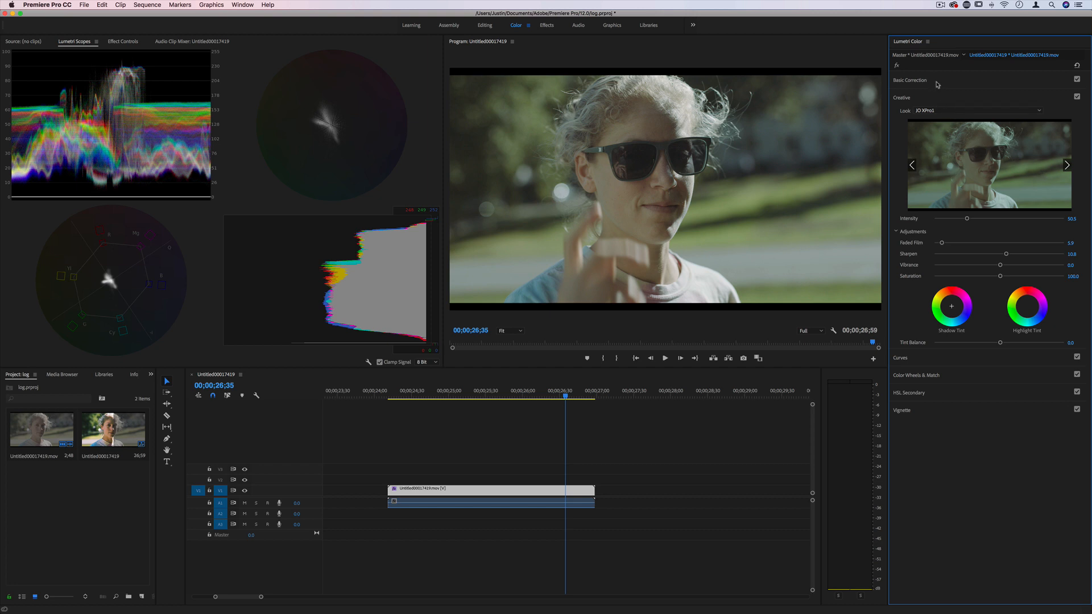
drag(966, 219, 965, 218)
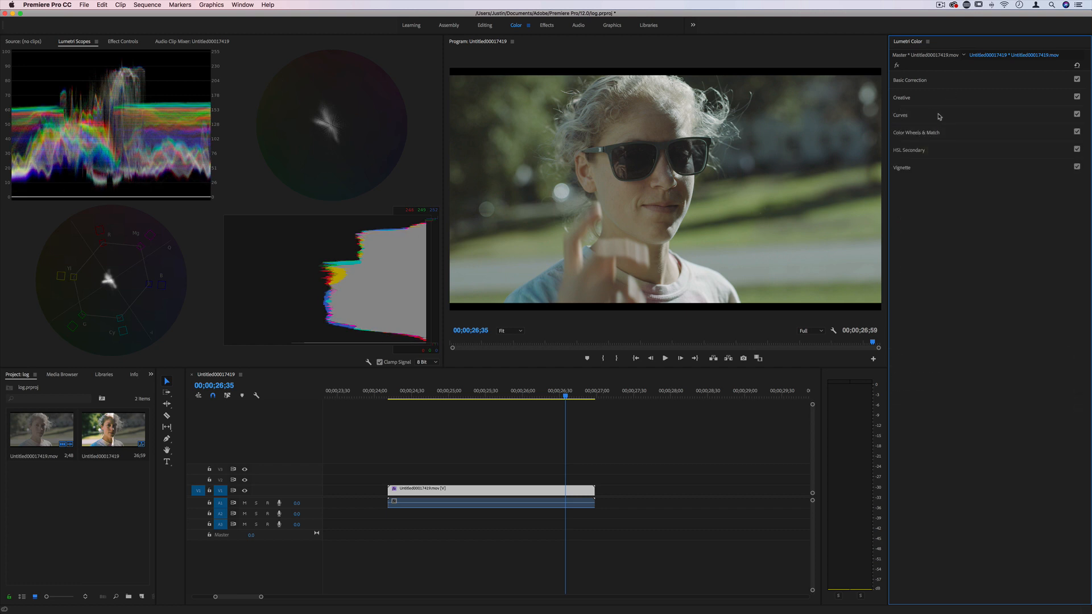
Draw a gentle S on the master RGB curve: lowered shadow point, raised highlight point
click(900, 115)
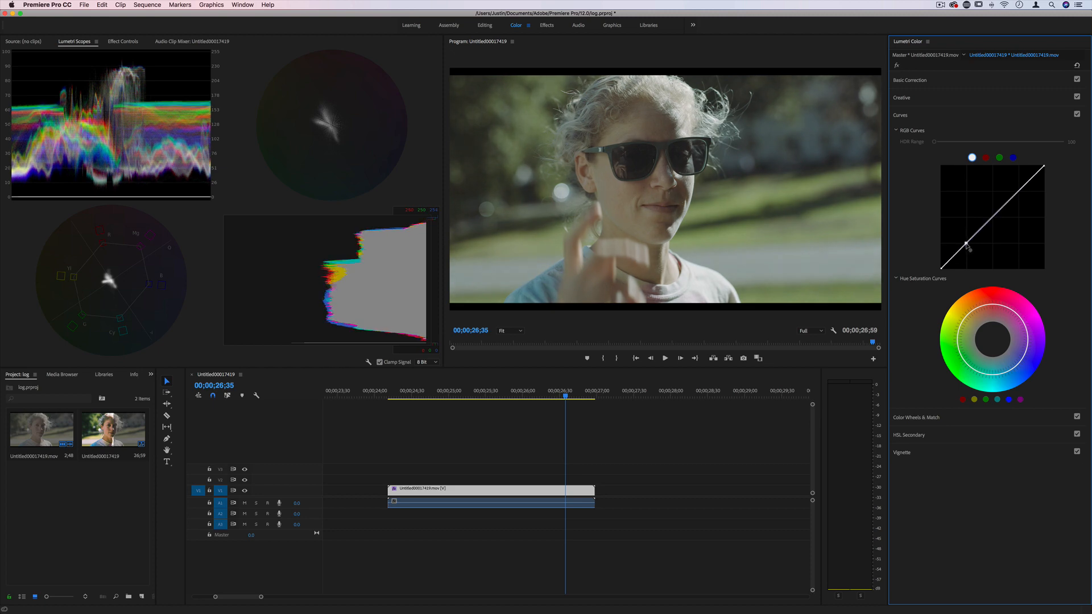
drag(967, 246, 967, 253)
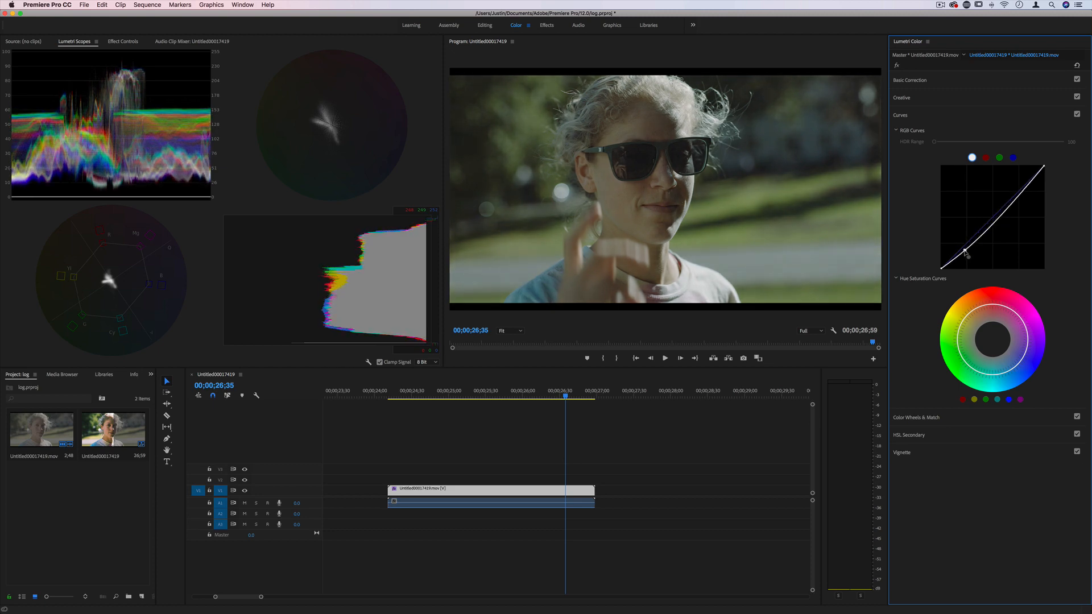
drag(968, 252, 968, 247)
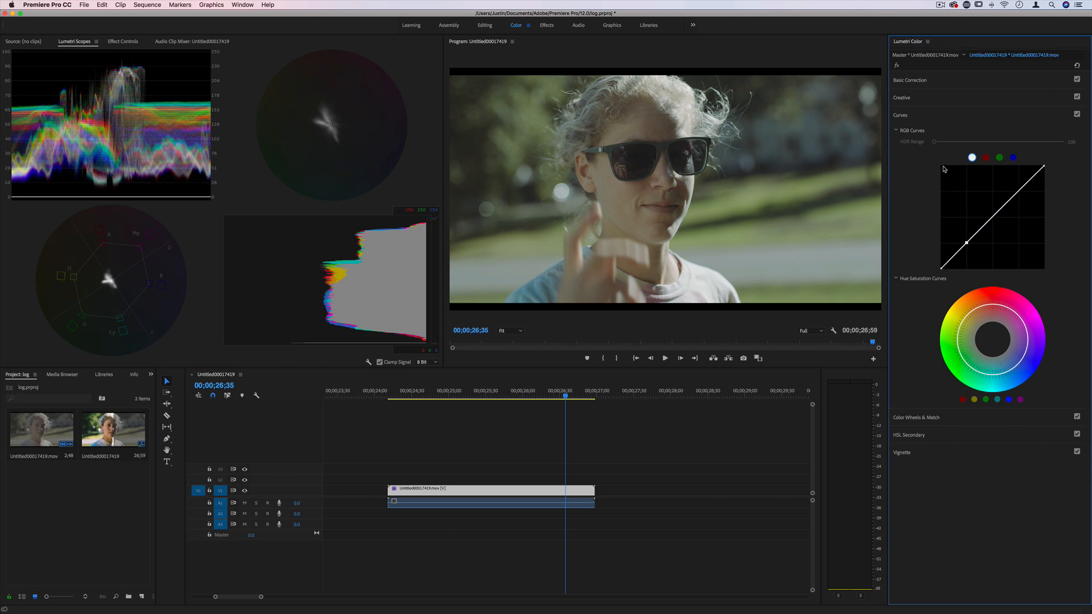
drag(966, 242, 966, 250)
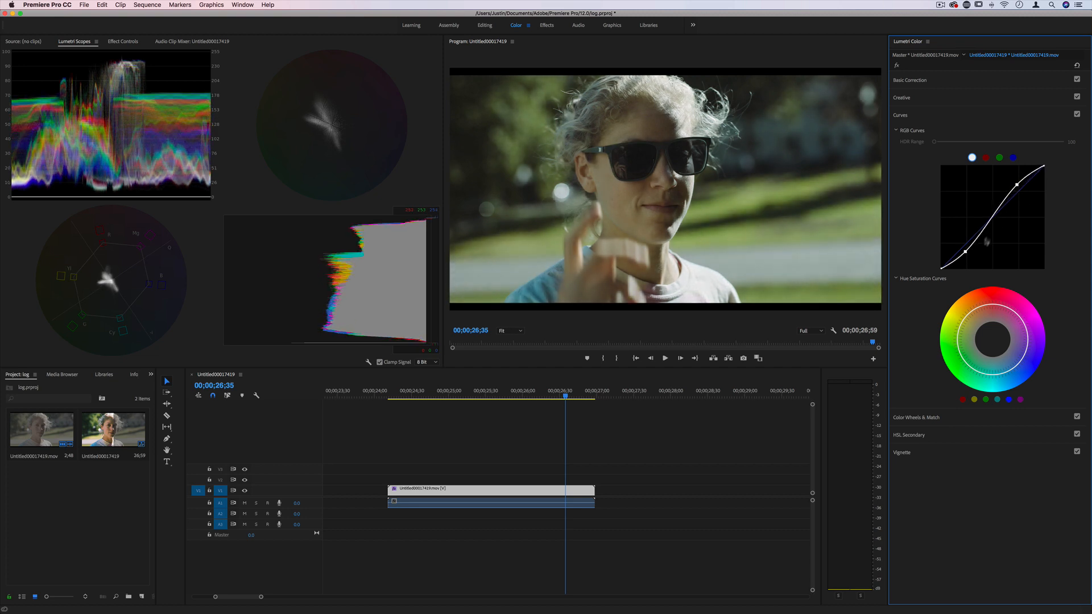
drag(1019, 183, 1013, 206)
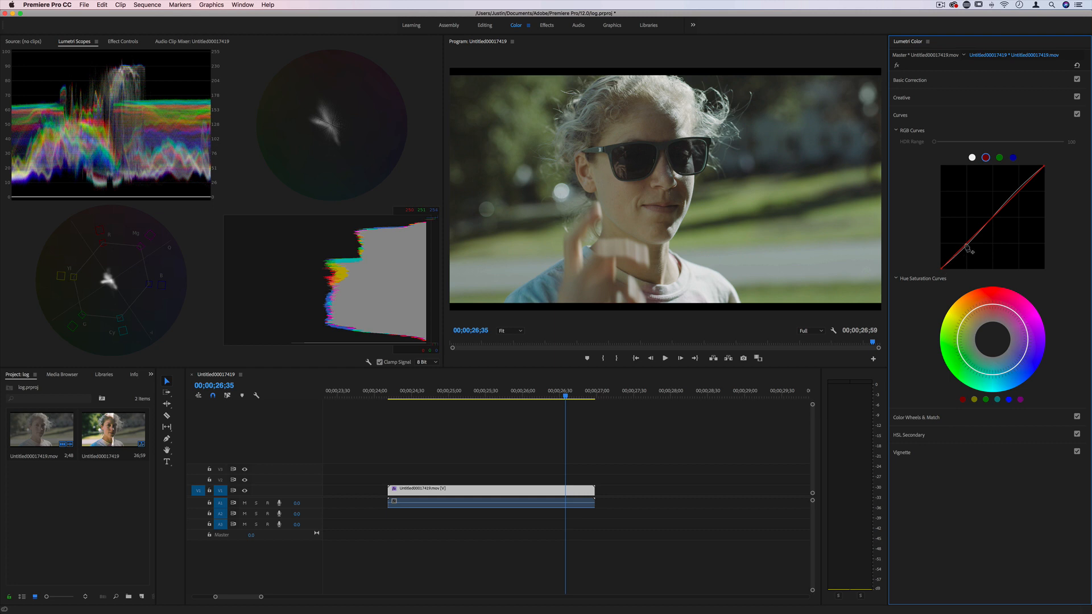
Tweak the red shadows, green midtones and blue curve to shift the colour balance
drag(969, 247, 967, 253)
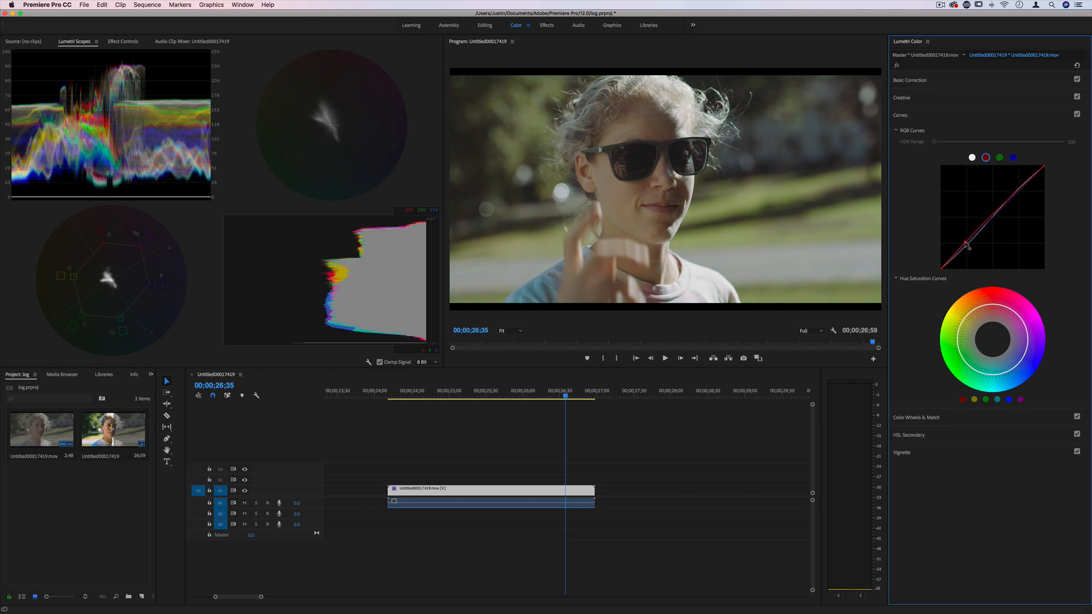
drag(967, 243, 967, 249)
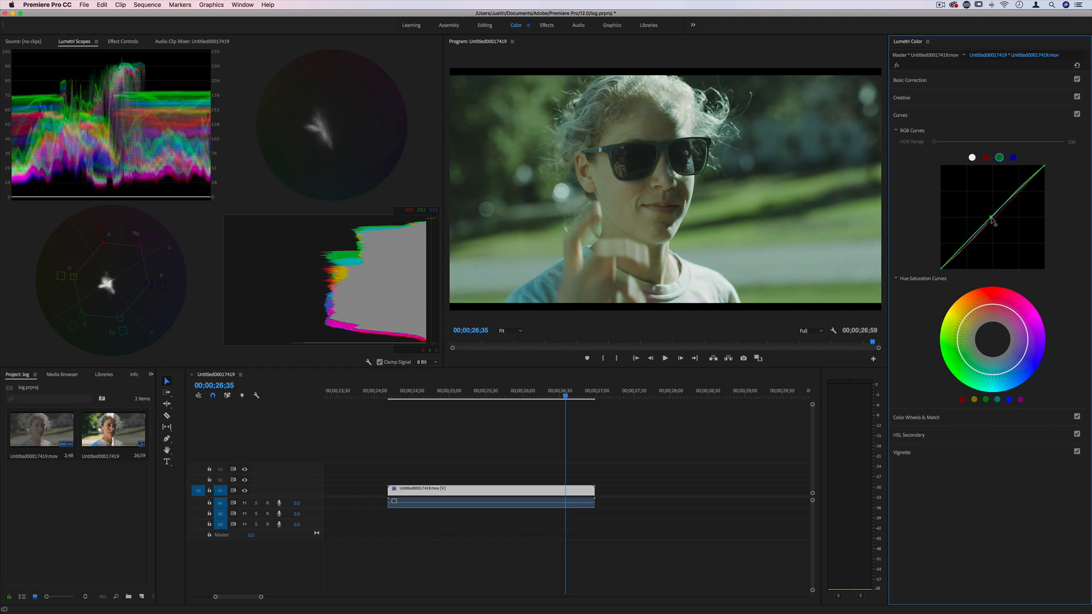
drag(994, 224, 981, 213)
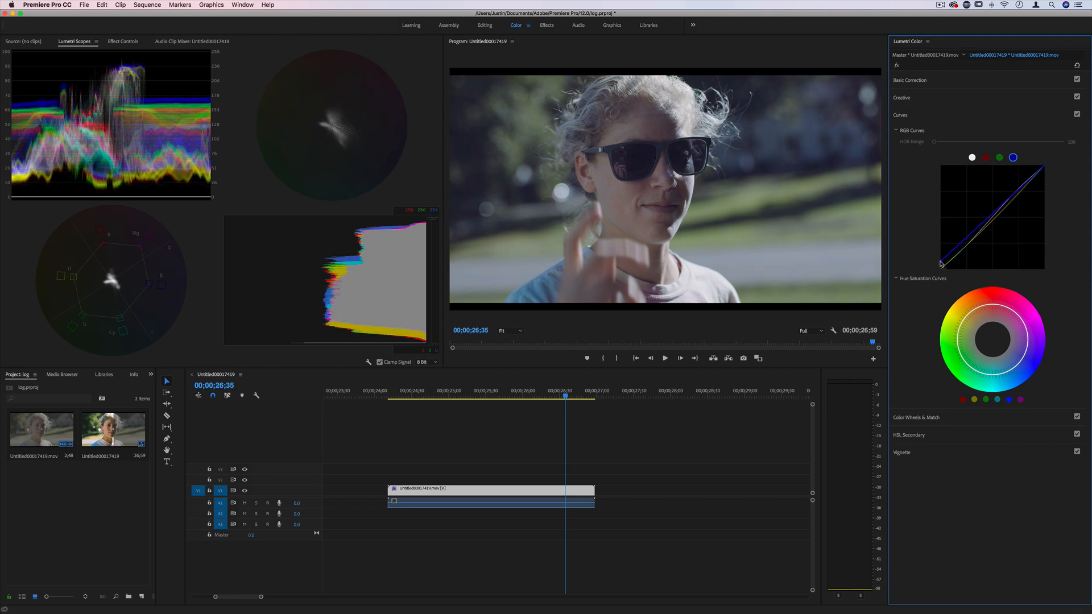
drag(940, 263, 1043, 171)
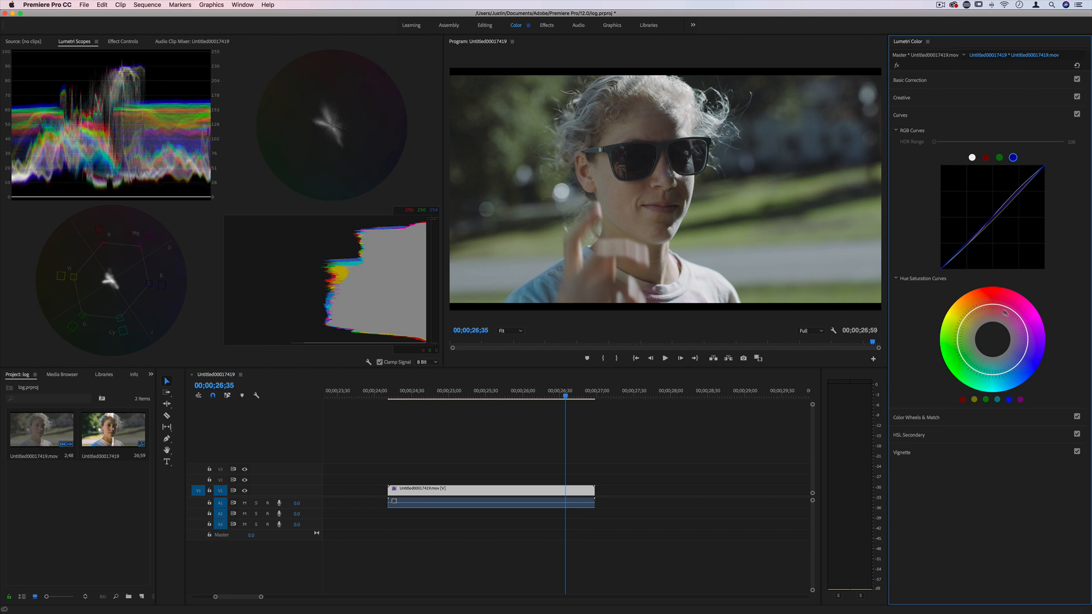
mouse_move(994, 308)
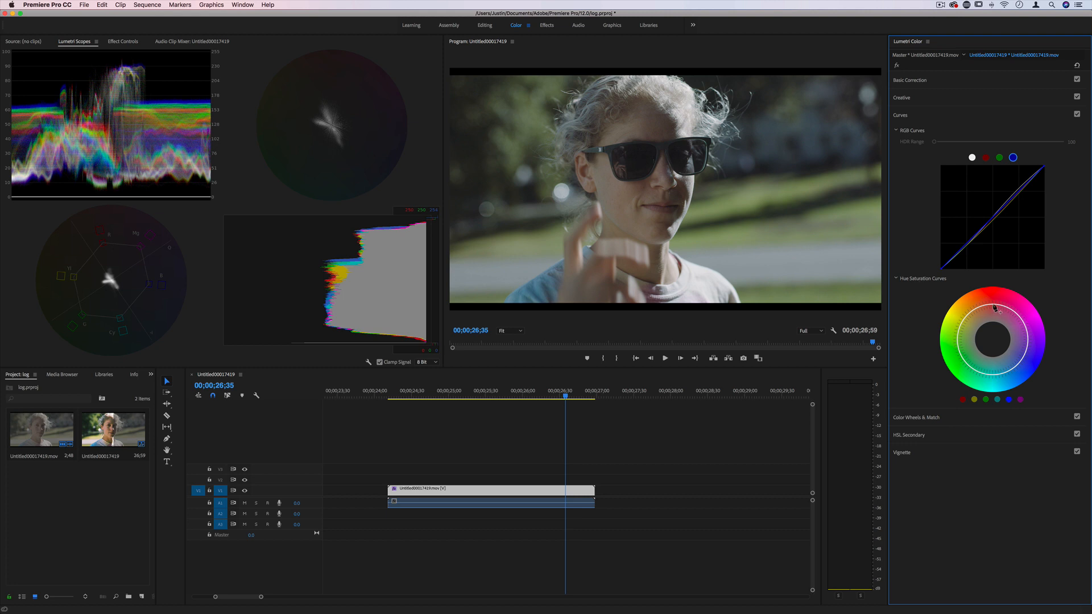
mouse_move(959, 358)
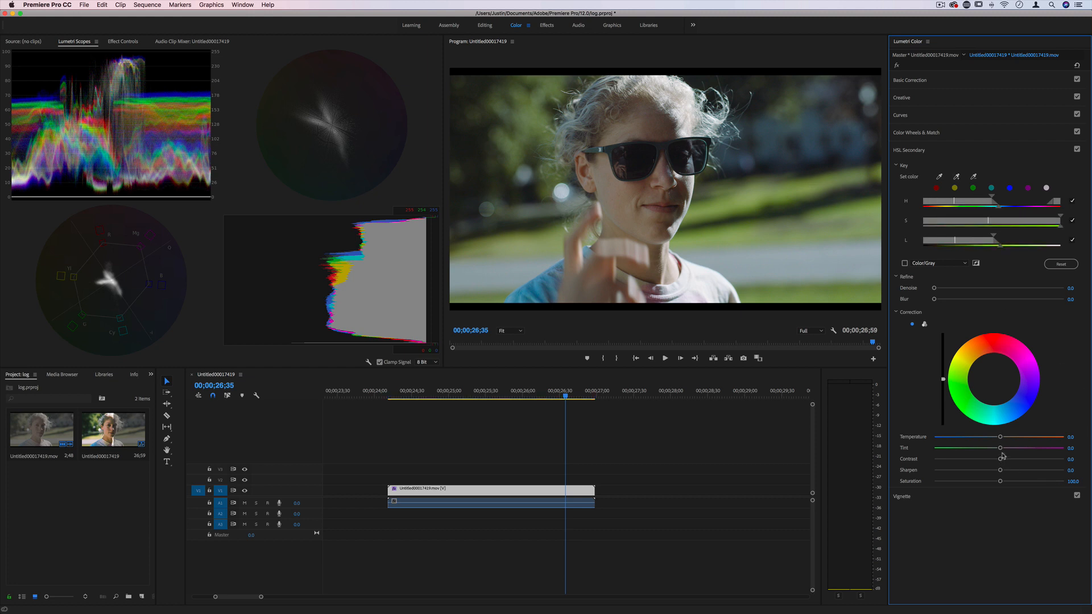
Boost the keyed greens' saturation to about 120 and collapse HSL Secondary
drag(999, 481, 1006, 481)
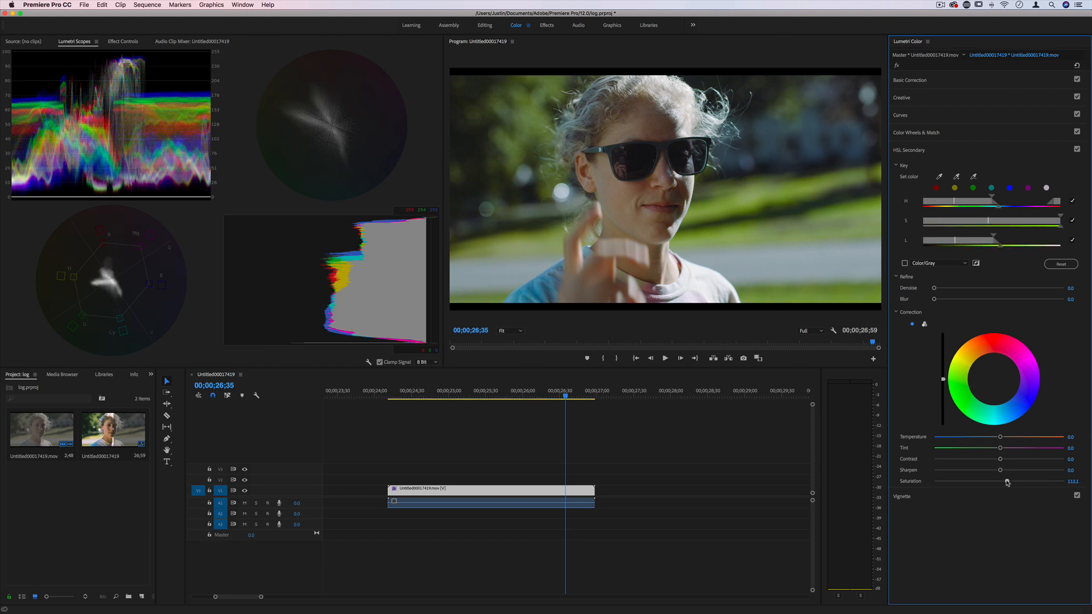
drag(1006, 481, 1015, 481)
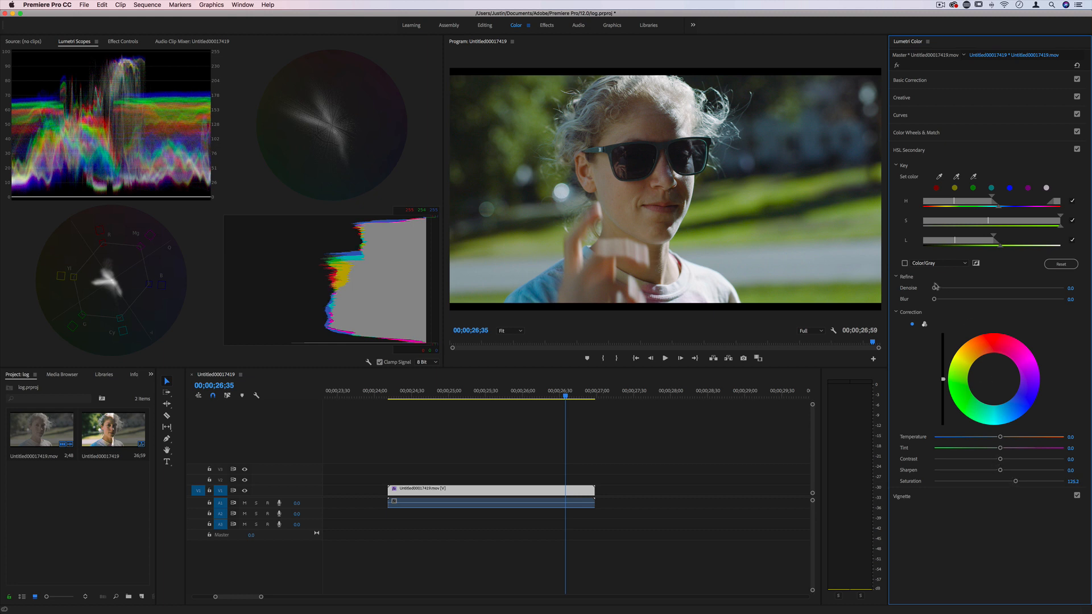
click(897, 150)
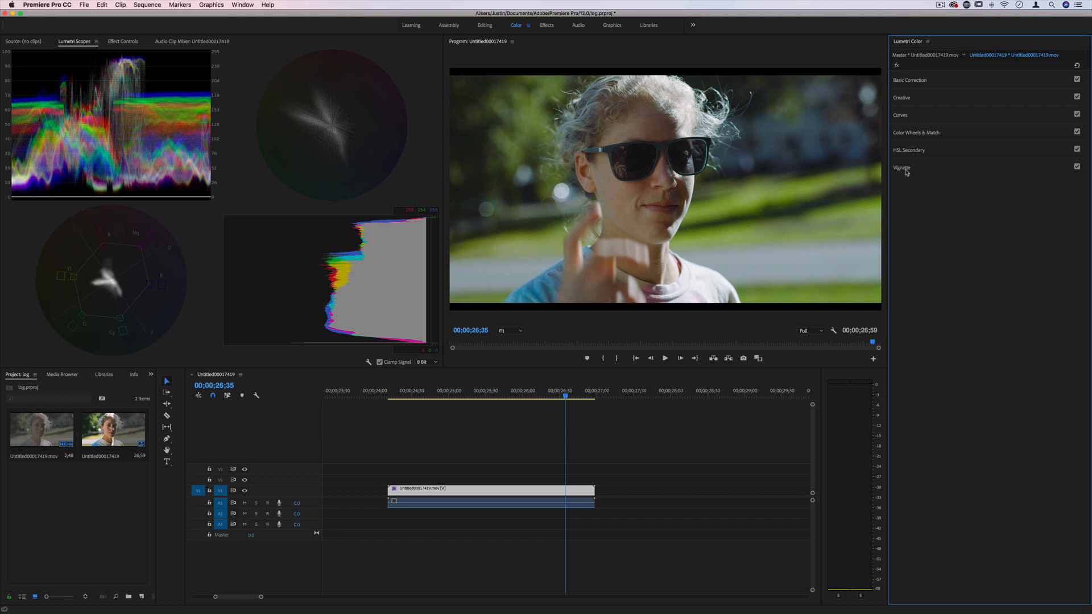
Preview a vignette on the frame edges, then return Amount to 0.0
click(900, 167)
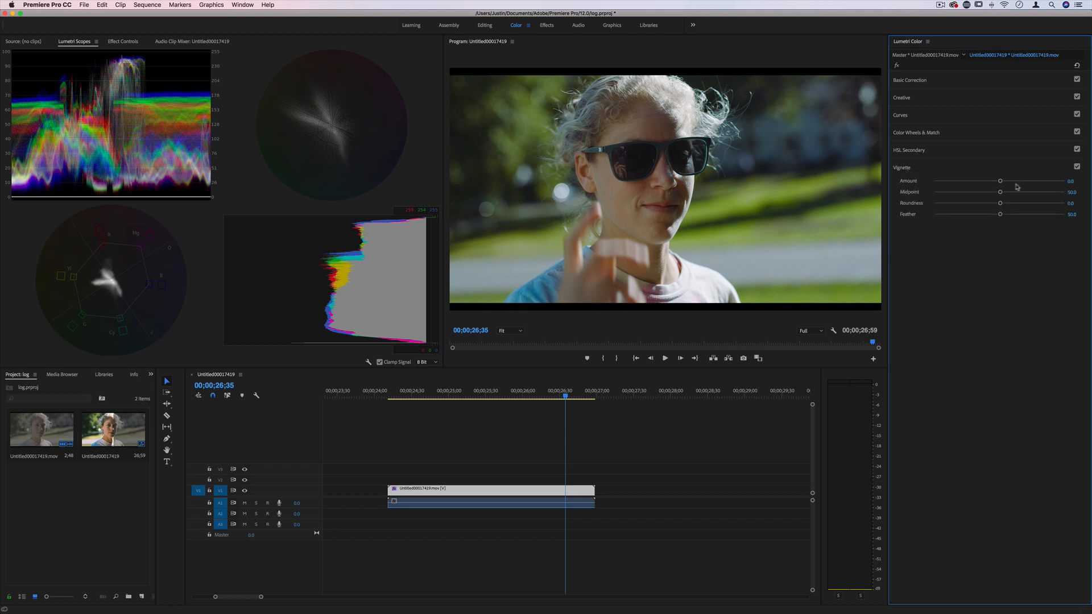
drag(999, 181, 1033, 180)
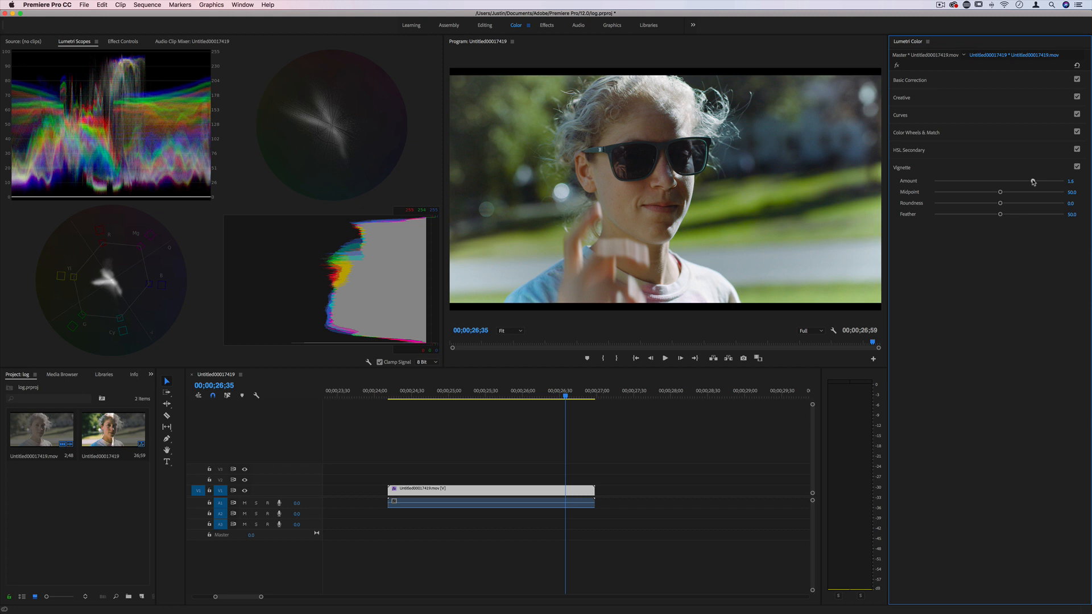
drag(1033, 182, 975, 182)
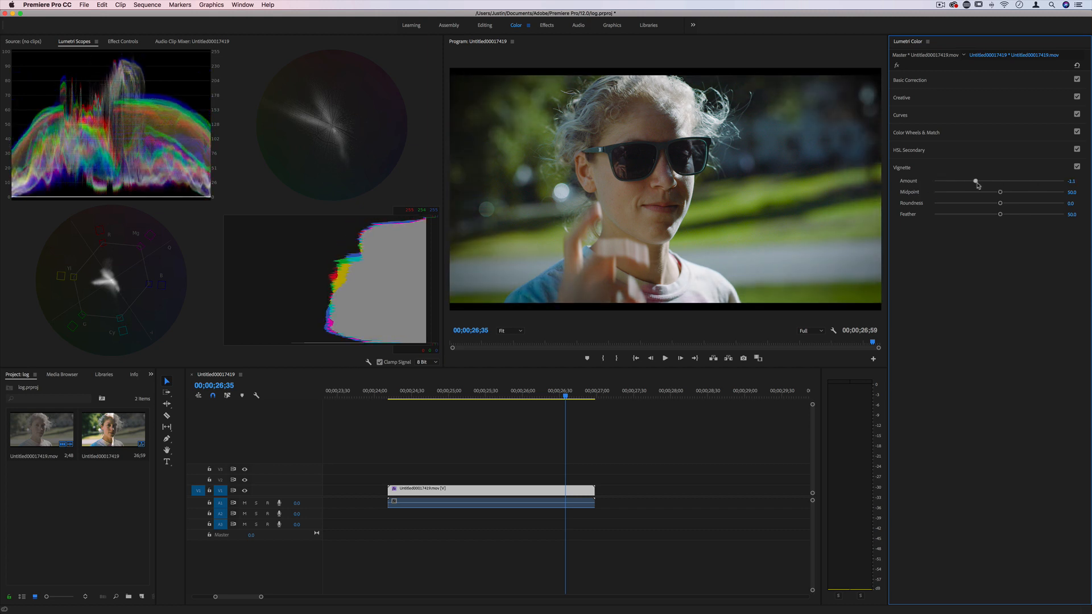
drag(974, 181, 999, 181)
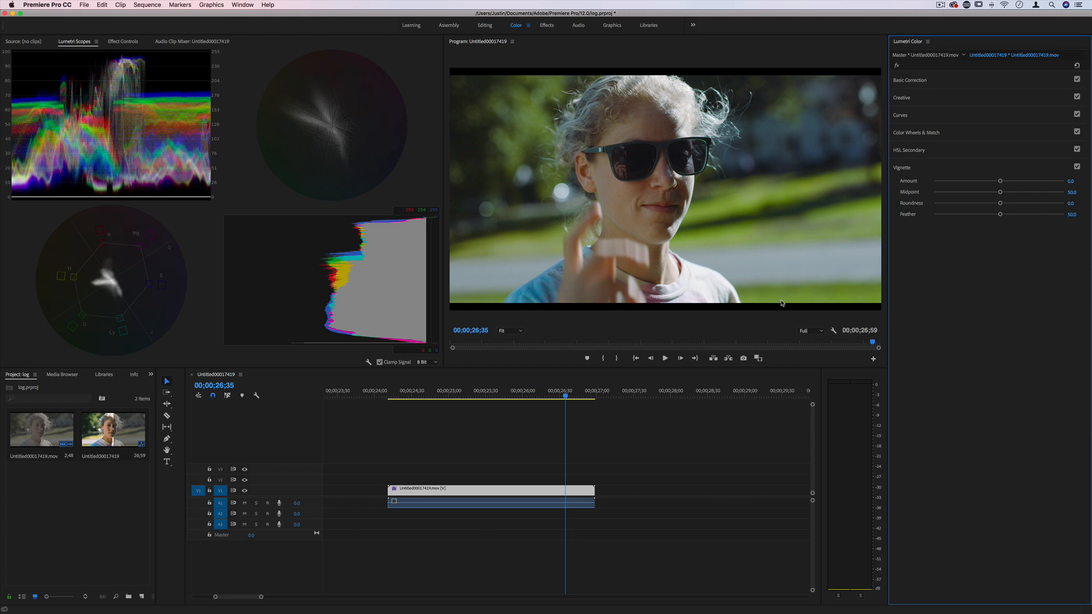
mouse_move(905, 87)
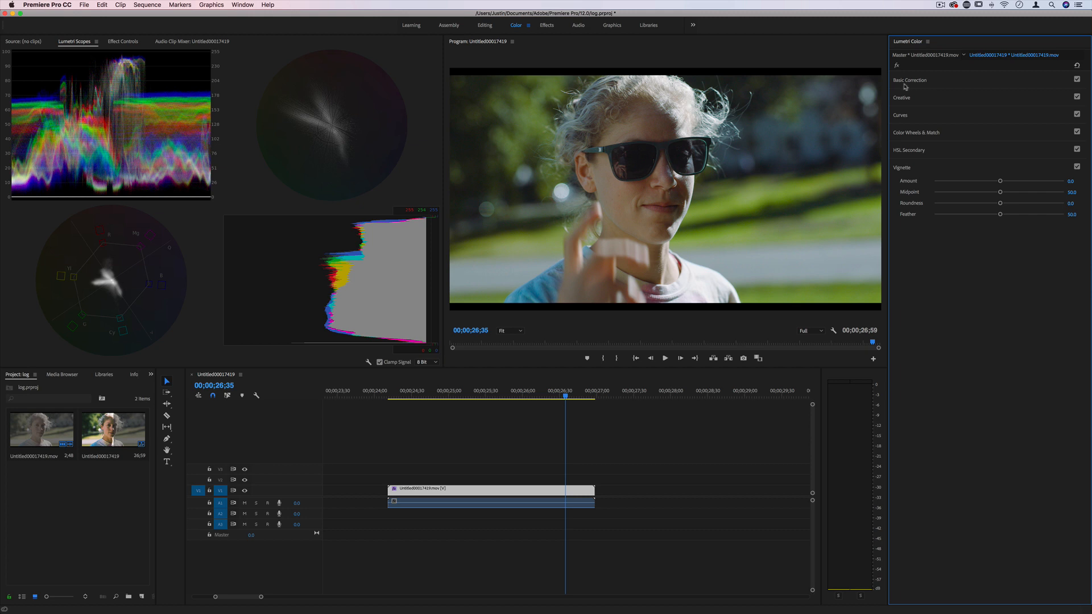
Retune Basic Correction exposure and contrast (about 41) so the face looks balanced
click(910, 79)
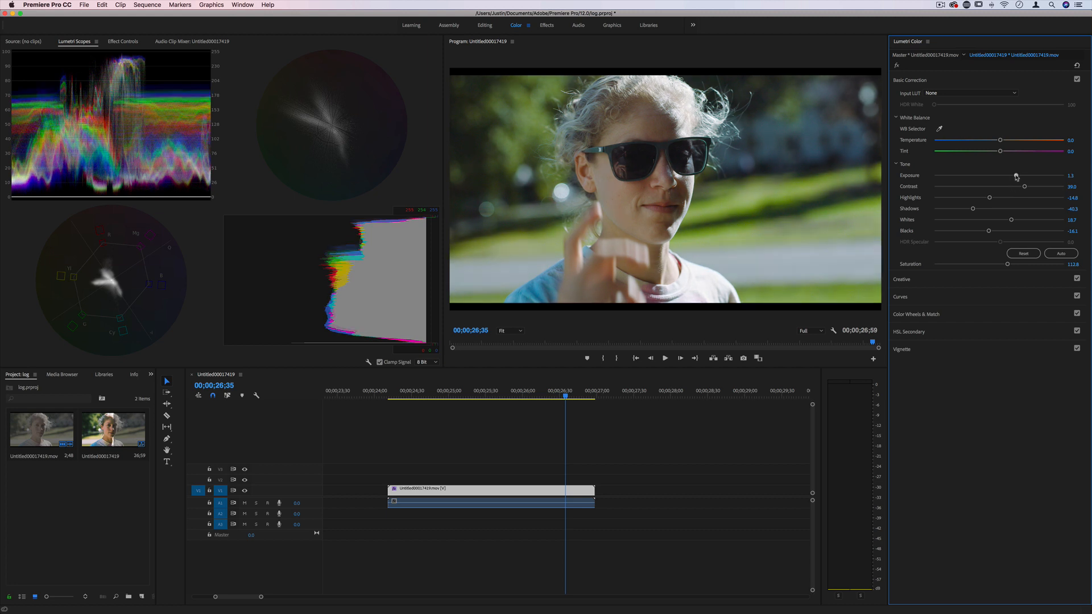
drag(1027, 175, 1017, 175)
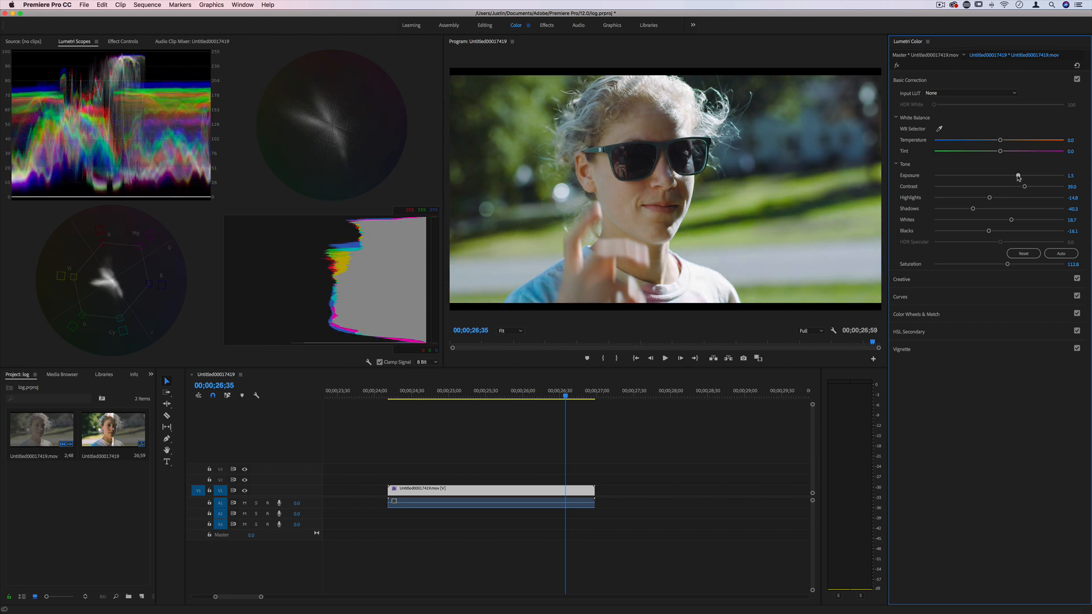
drag(1018, 175, 1015, 175)
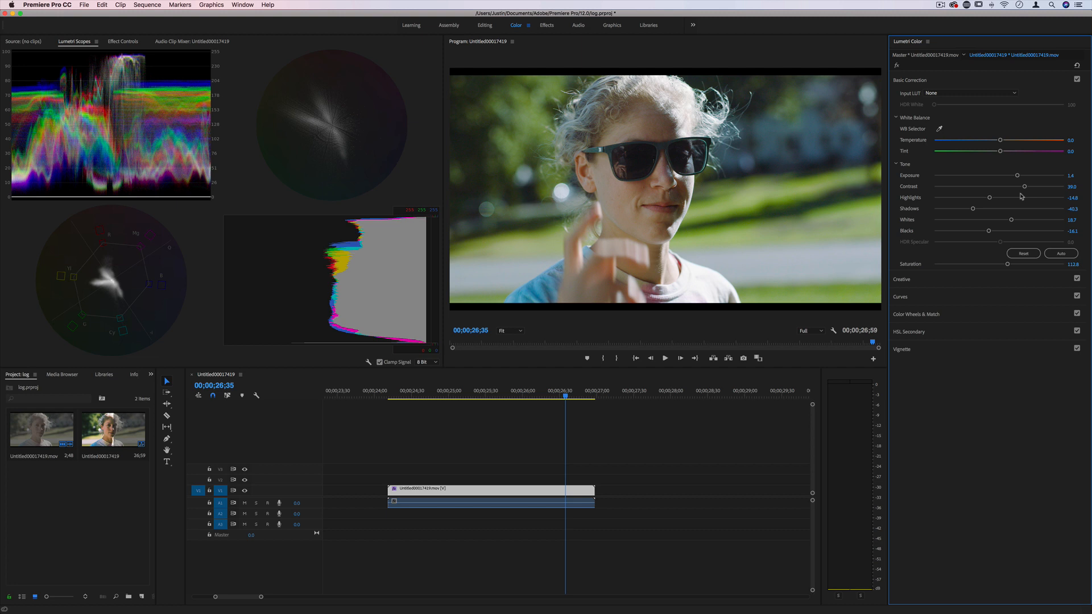
drag(1023, 187, 1013, 187)
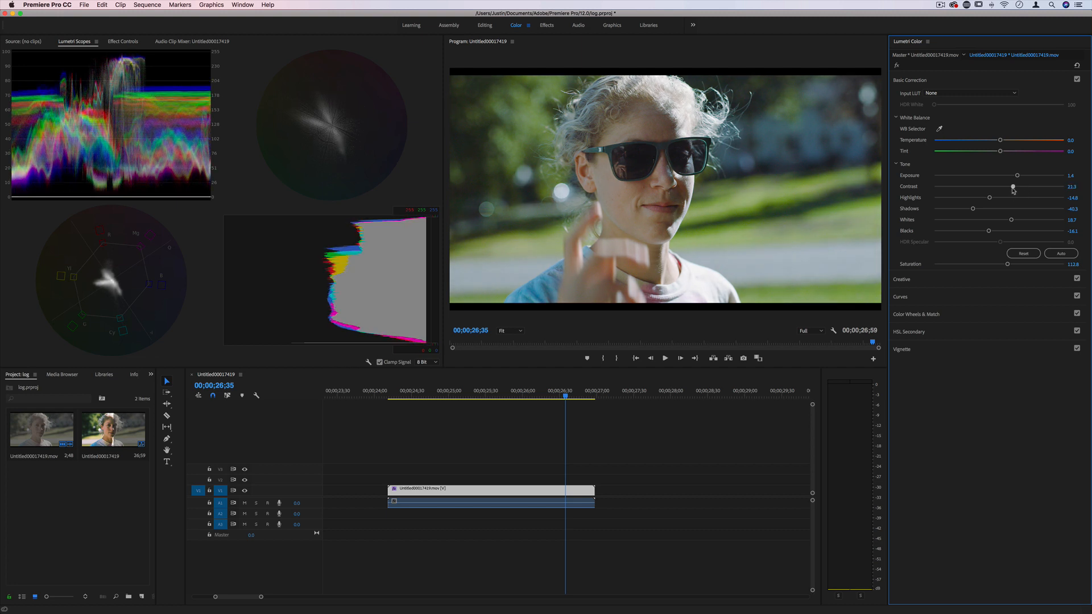
drag(1012, 187, 1015, 200)
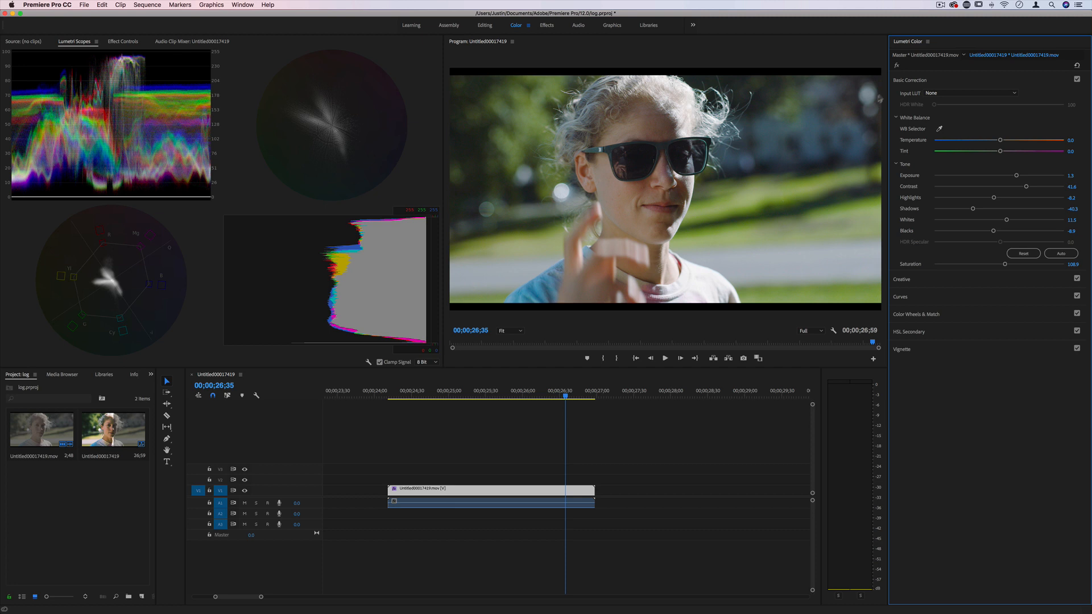
mouse_move(941, 156)
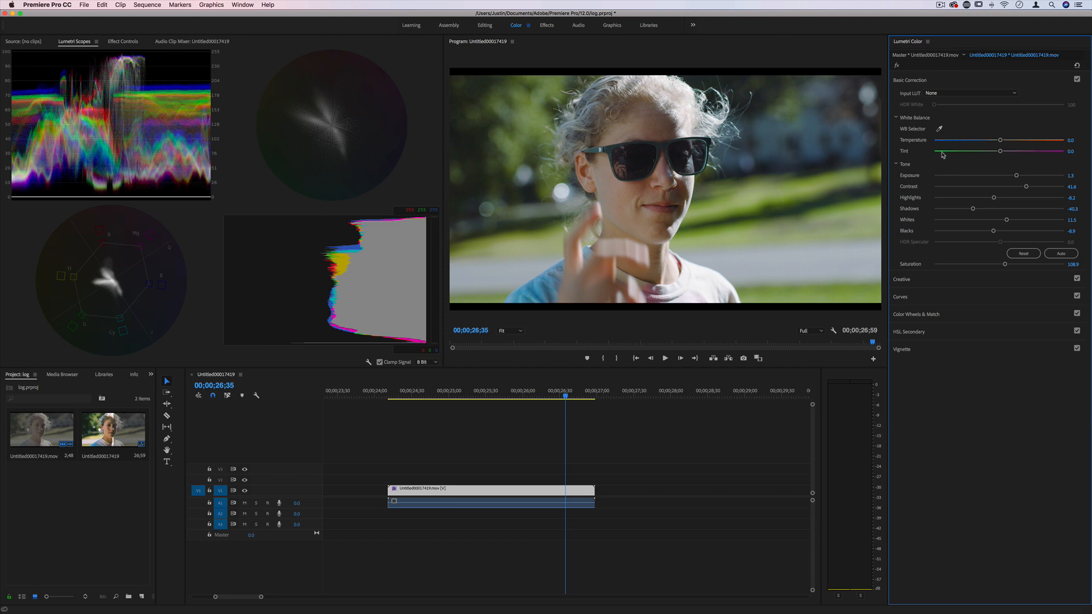
mouse_move(956, 143)
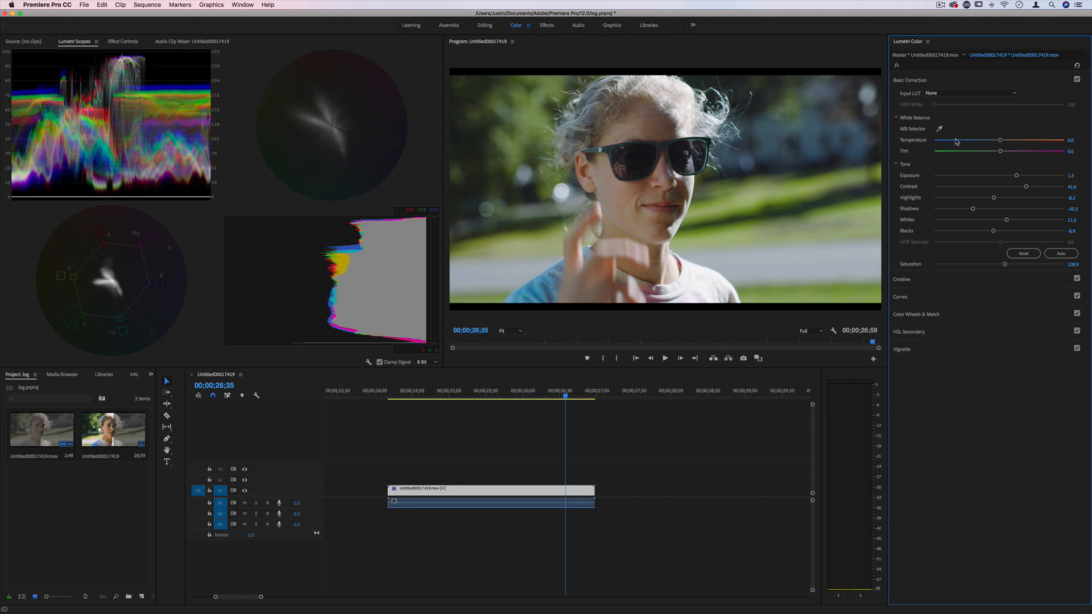
mouse_move(938, 131)
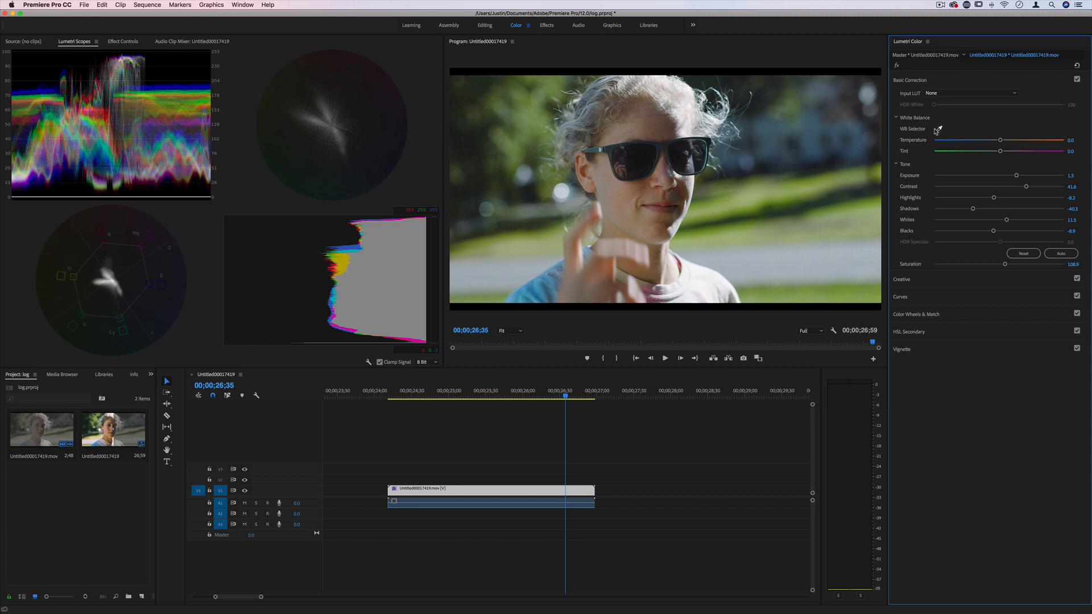
mouse_move(914, 81)
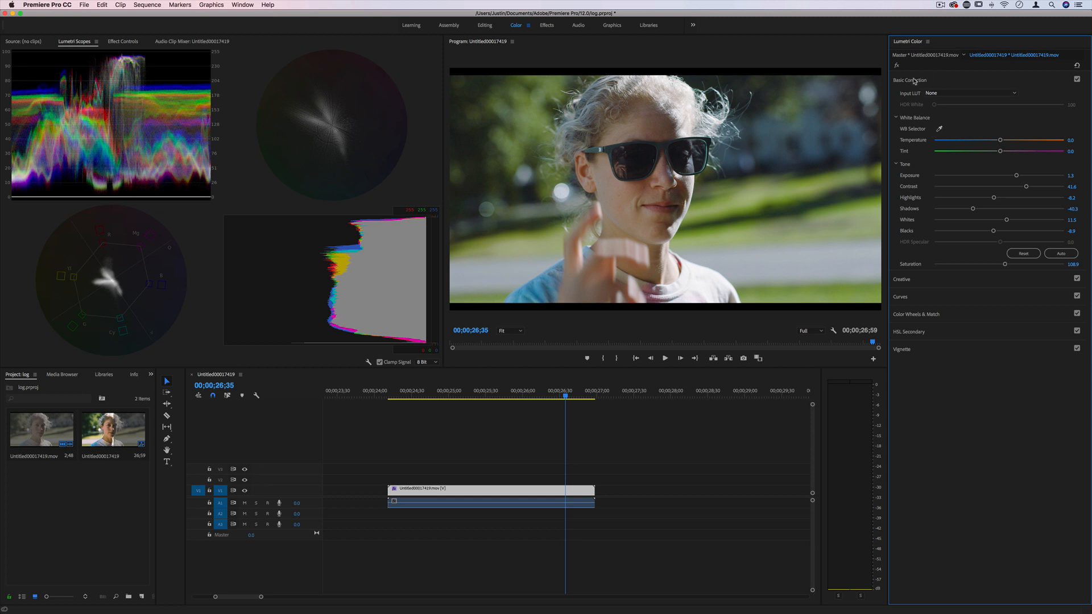
Collapse Basic Correction and switch to the Effects workspace on the multi-clip edit
click(909, 80)
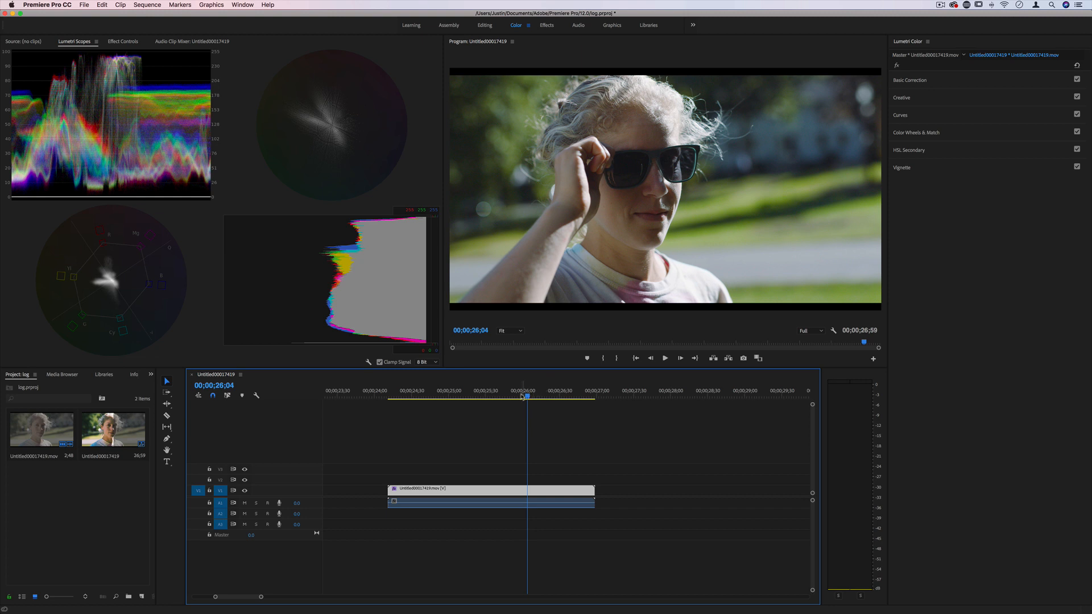
click(545, 25)
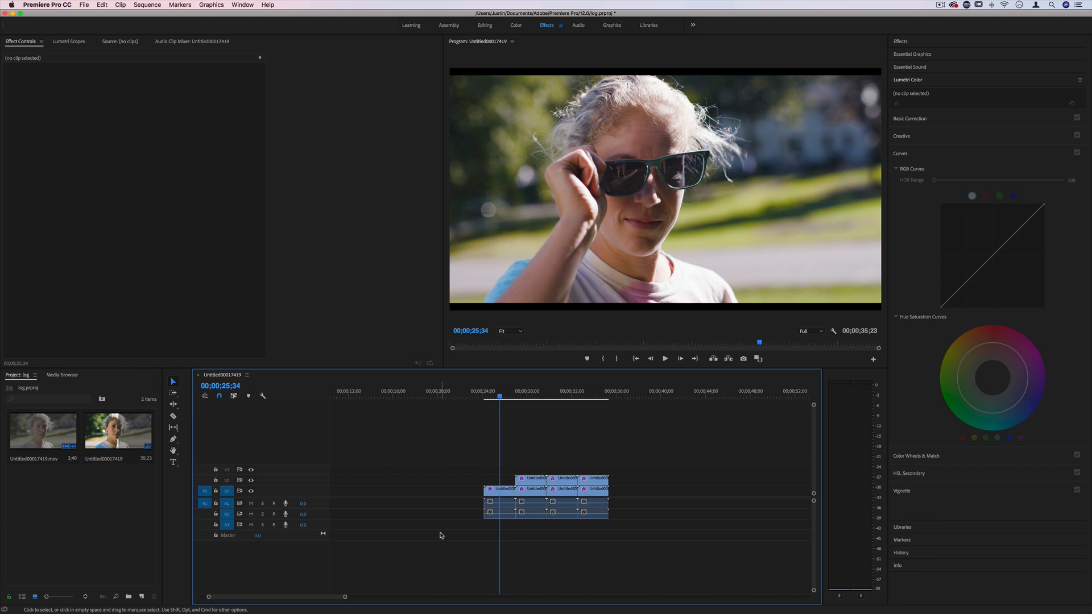
mouse_move(452, 525)
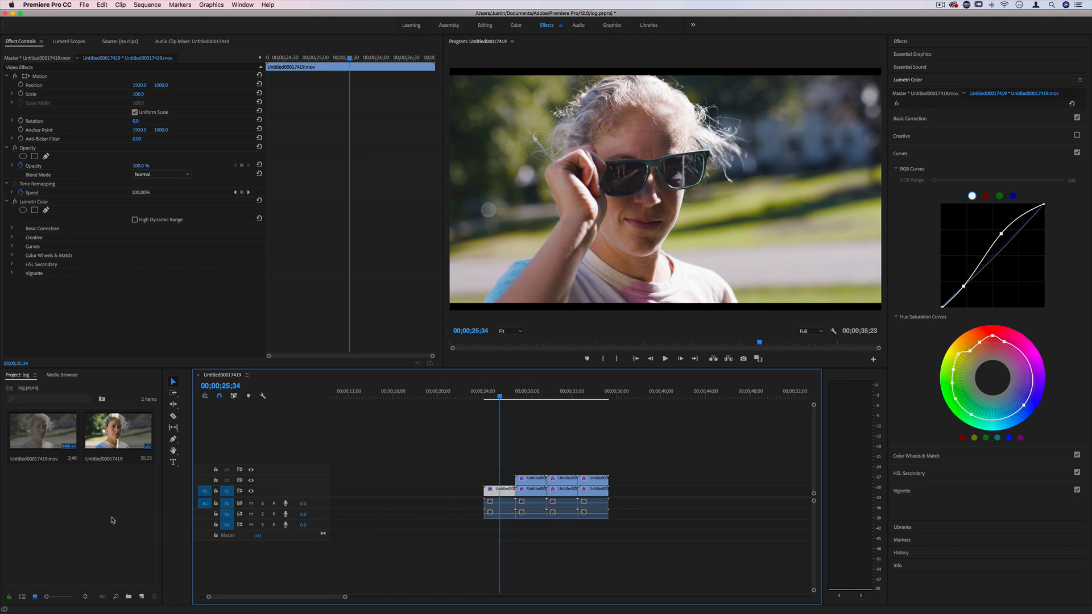
mouse_move(62, 504)
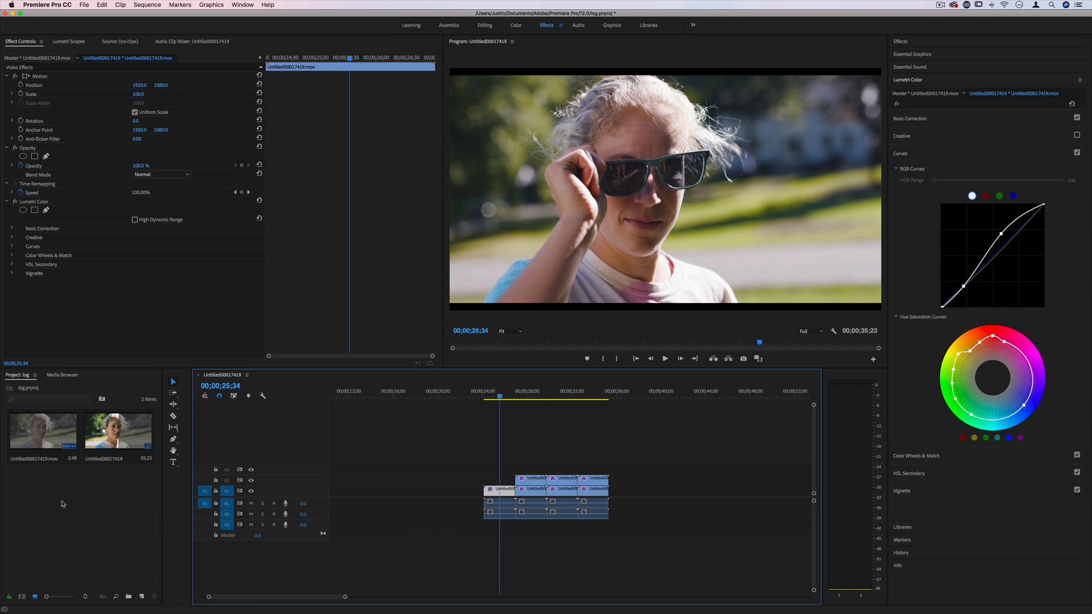
Create a new adjustment layer with default video settings and place it on V3 above the clips
click(83, 4)
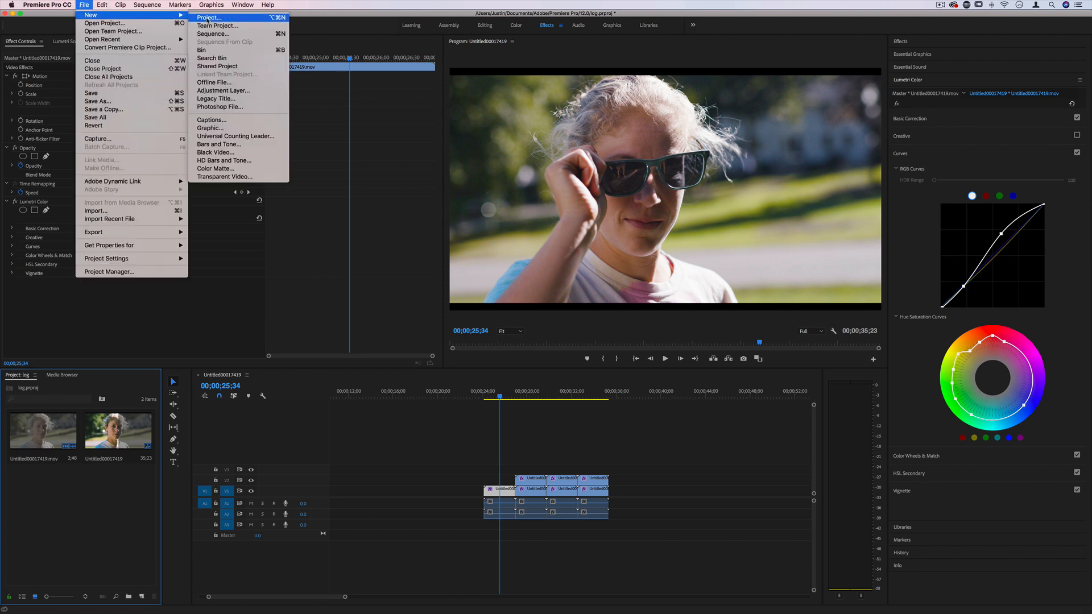
click(224, 91)
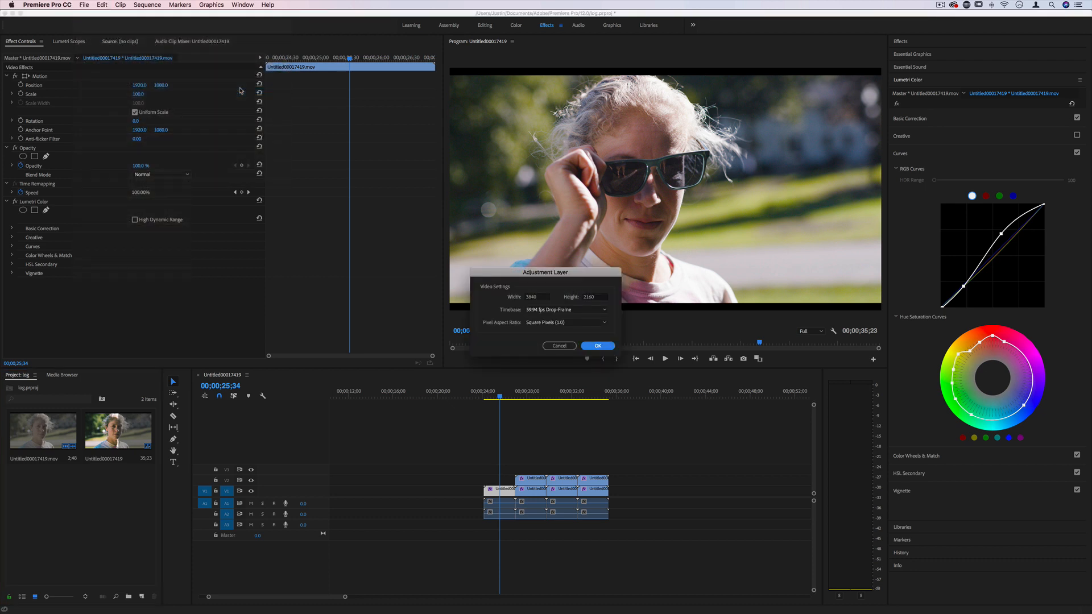
click(596, 345)
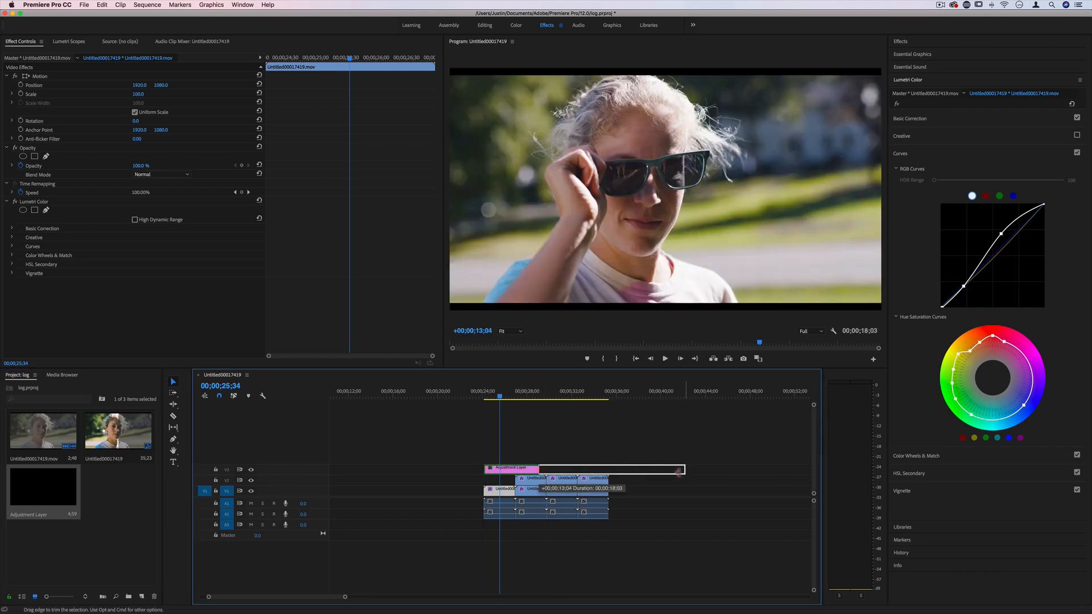
click(501, 488)
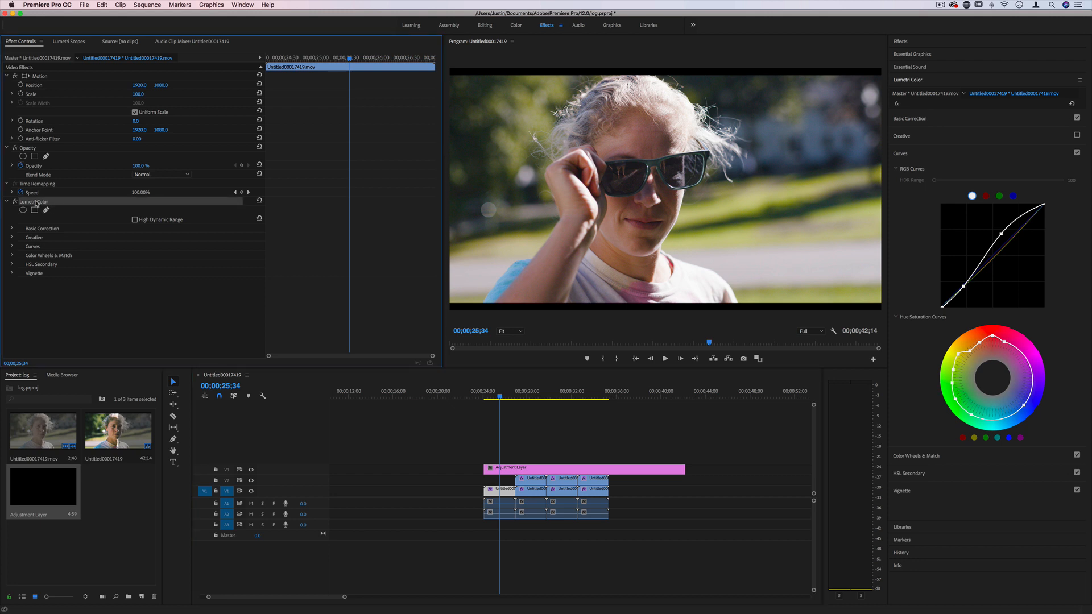
right_click(33, 201)
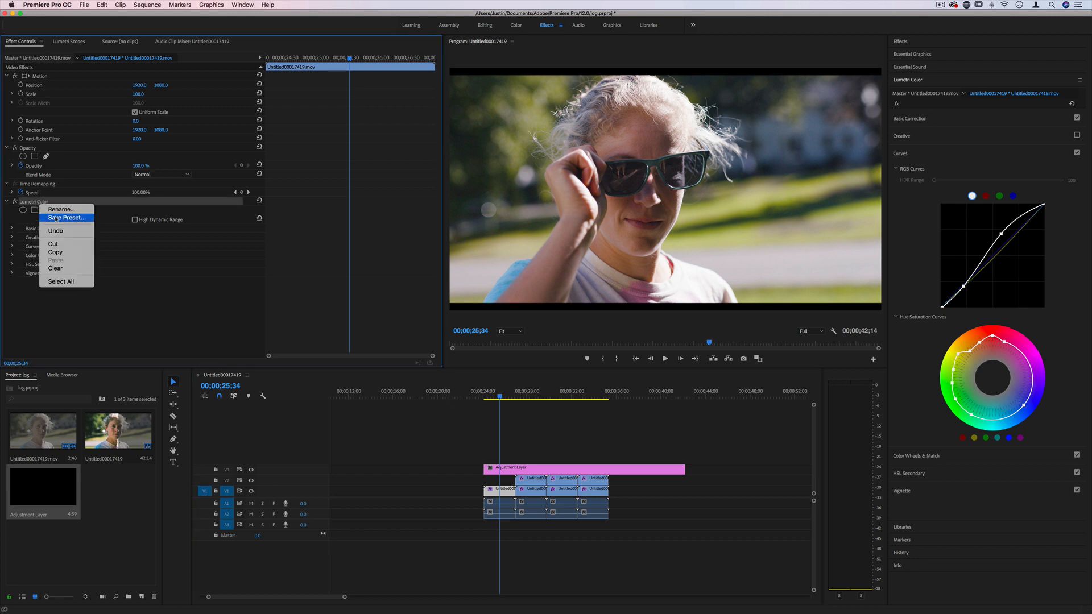
mouse_move(120, 236)
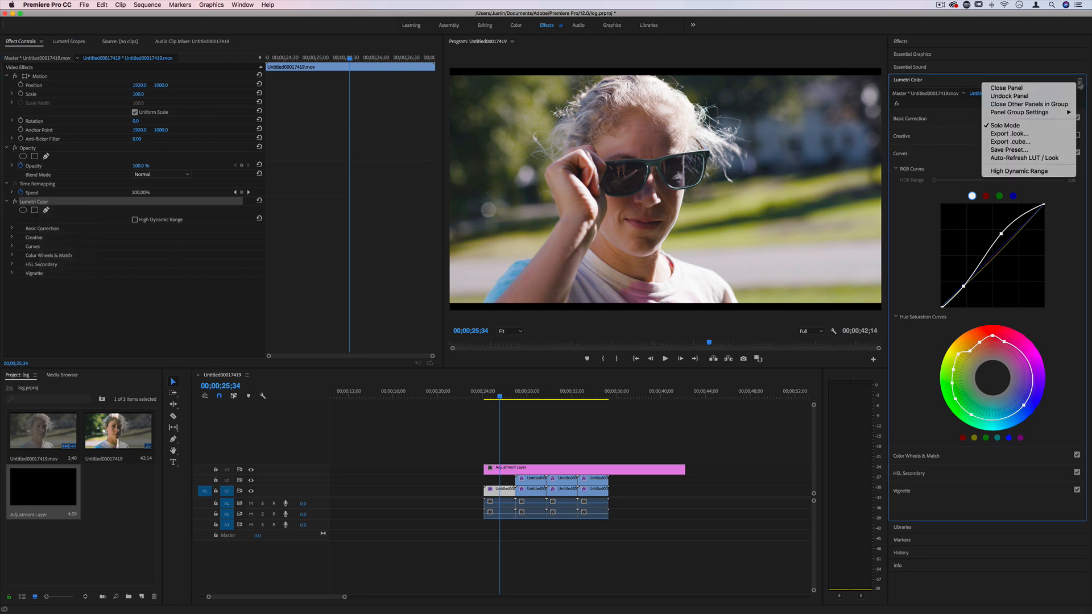
mouse_move(1008, 142)
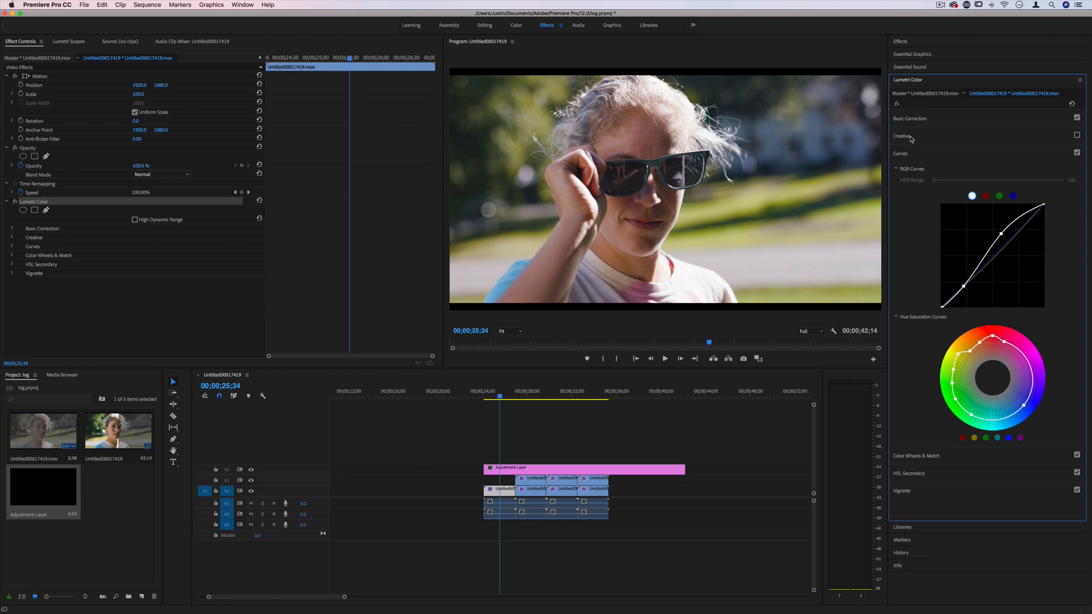
click(910, 119)
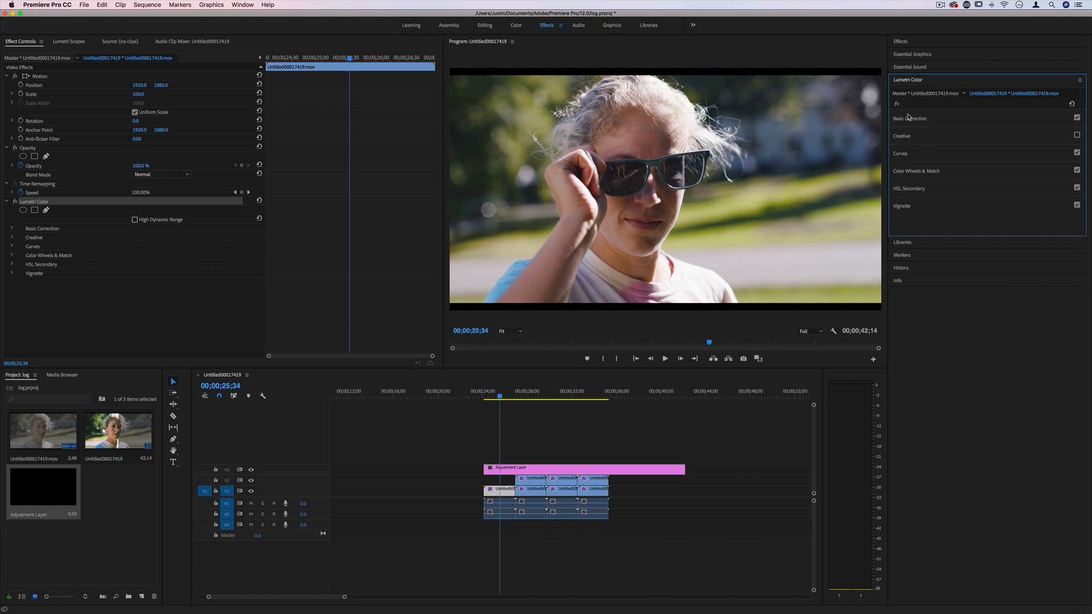
mouse_move(908, 119)
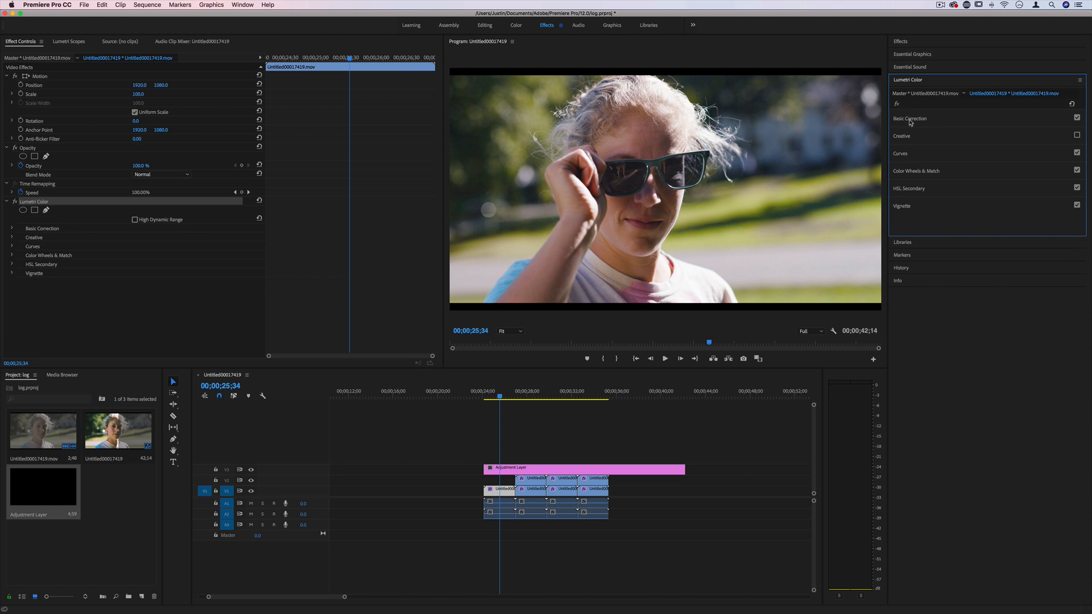
mouse_move(909, 122)
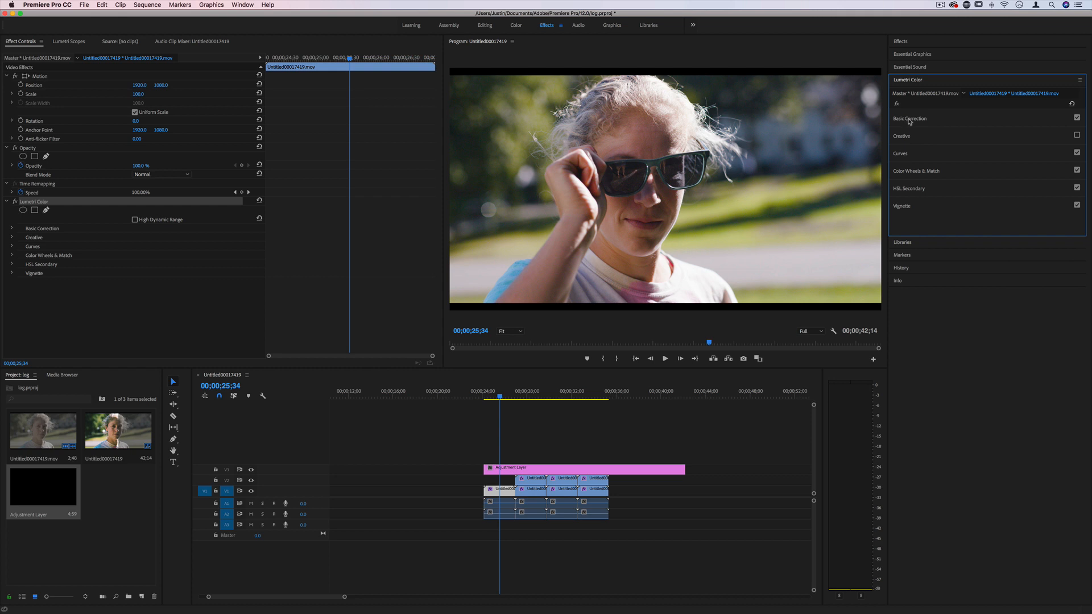
mouse_move(930, 132)
text(crop)
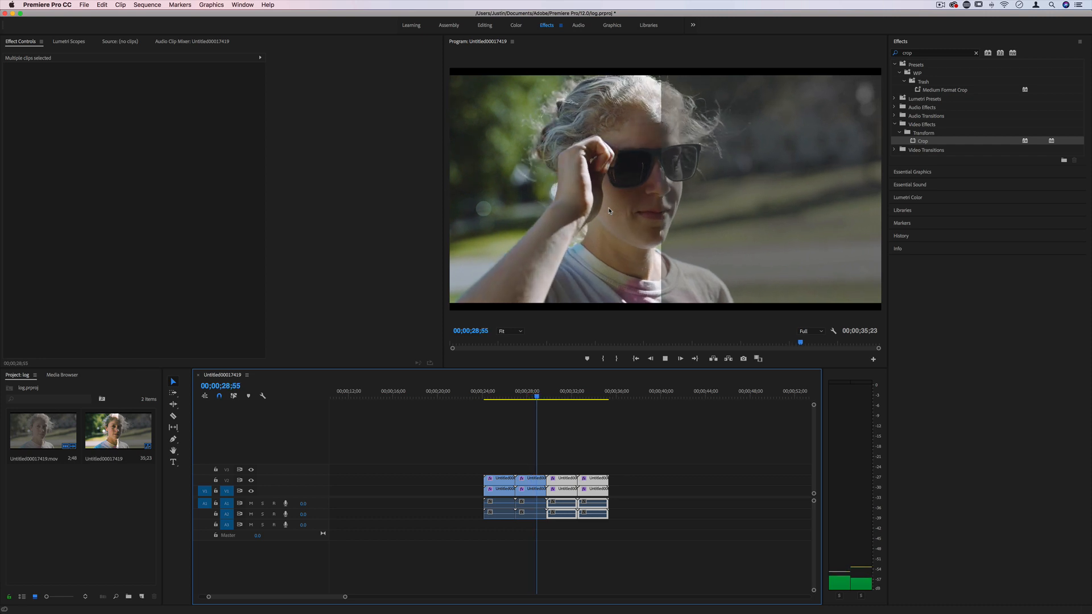
Halt playback on the split frame, graded left and flat log right
click(664, 358)
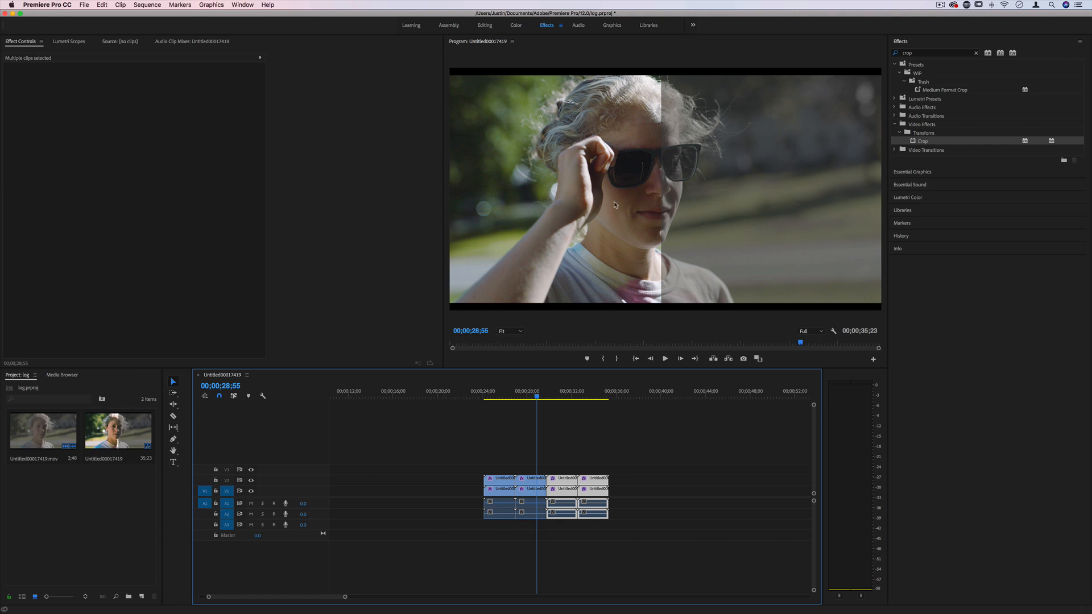
mouse_move(619, 209)
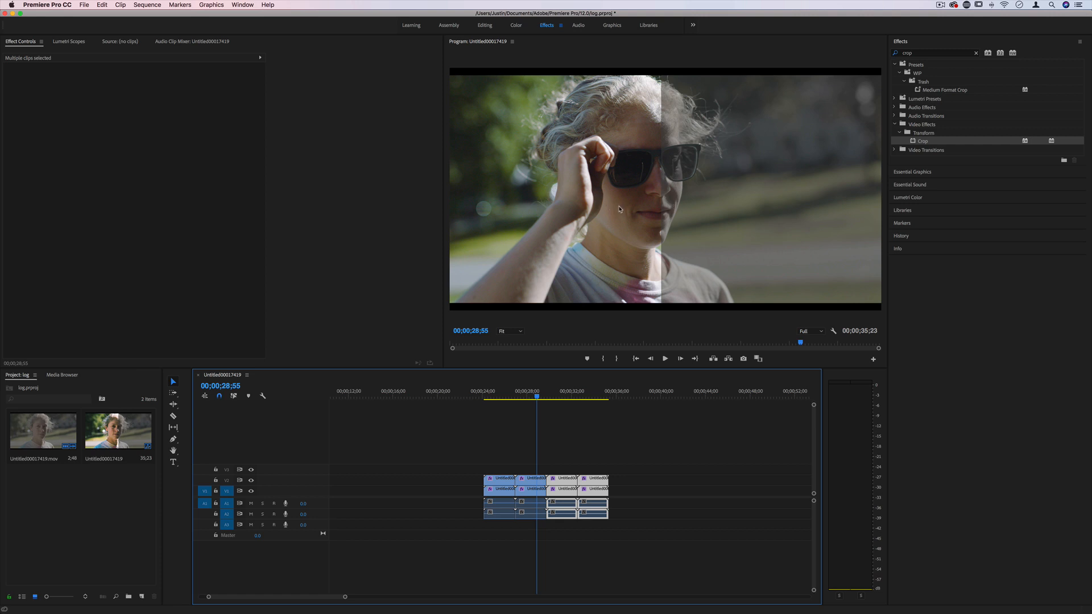